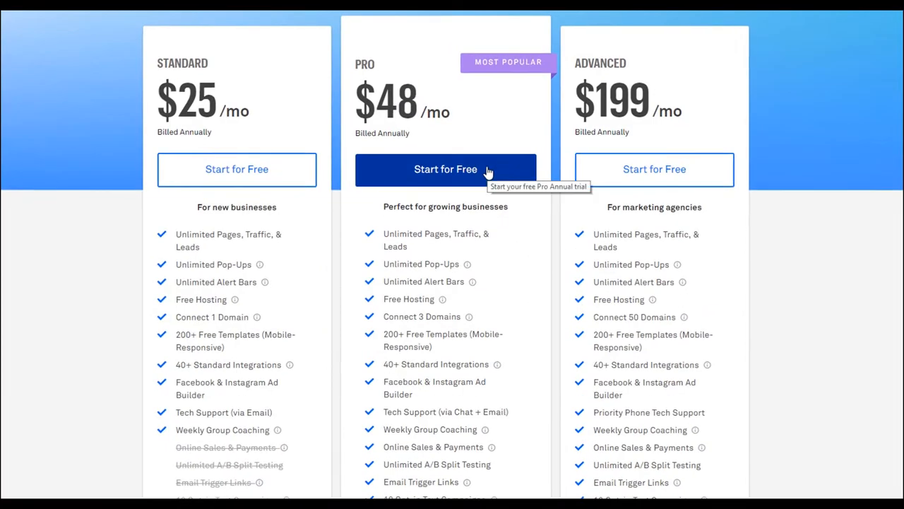
mouse_move(531, 240)
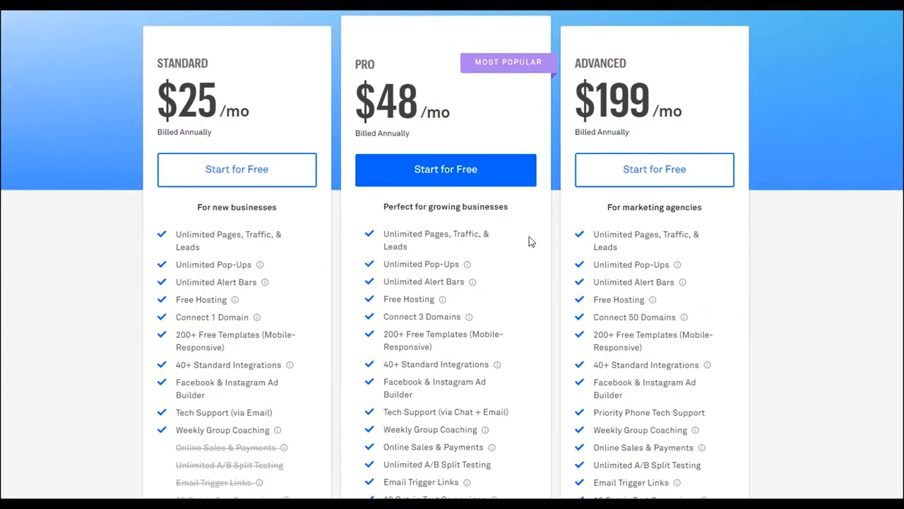
mouse_move(540, 190)
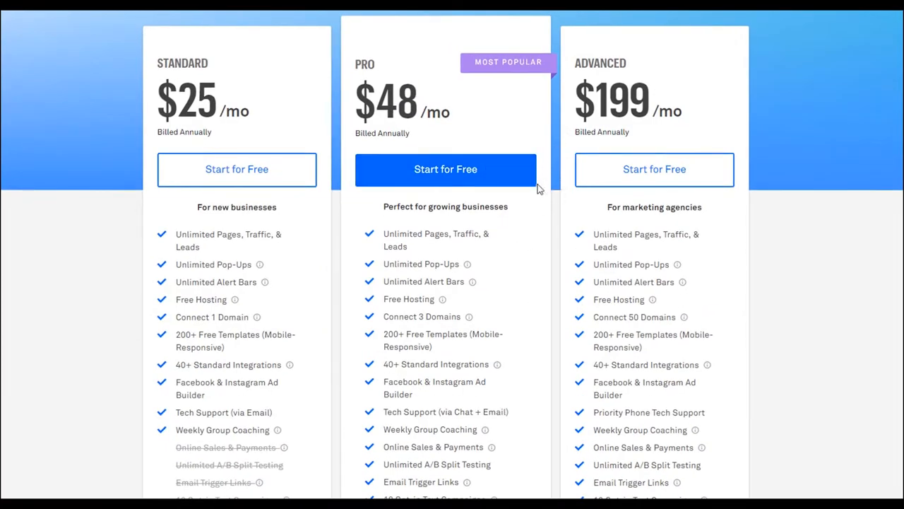
mouse_move(835, 320)
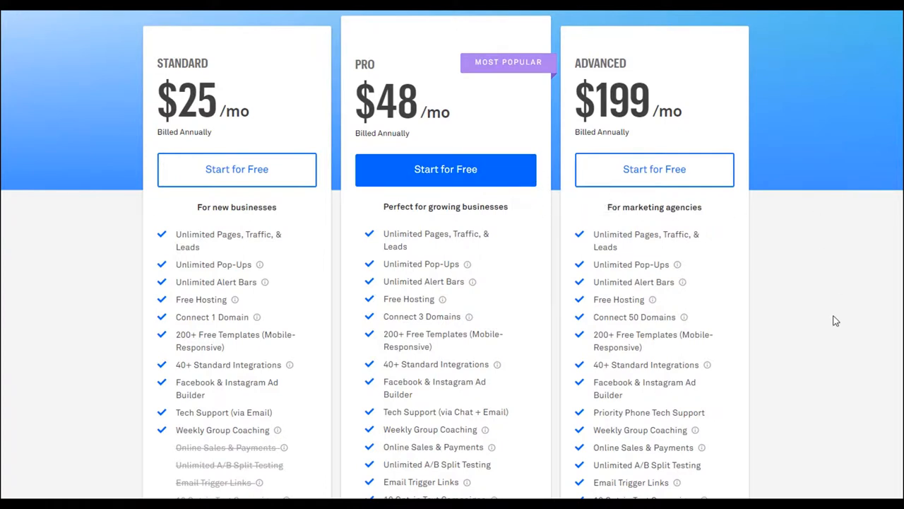
mouse_move(702, 351)
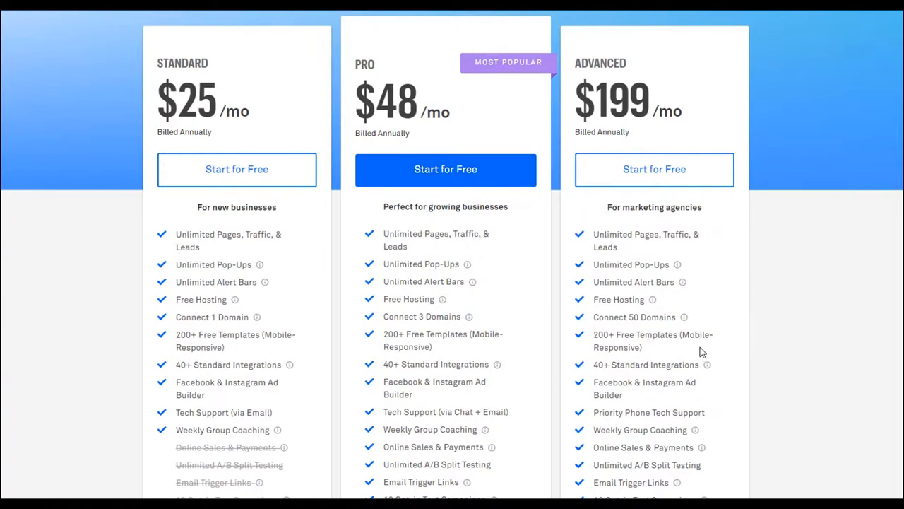
mouse_move(548, 351)
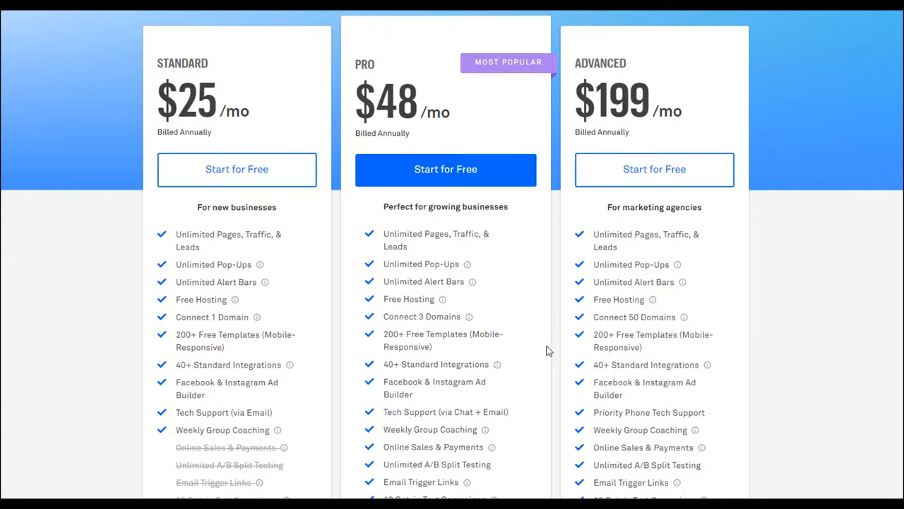
mouse_move(555, 357)
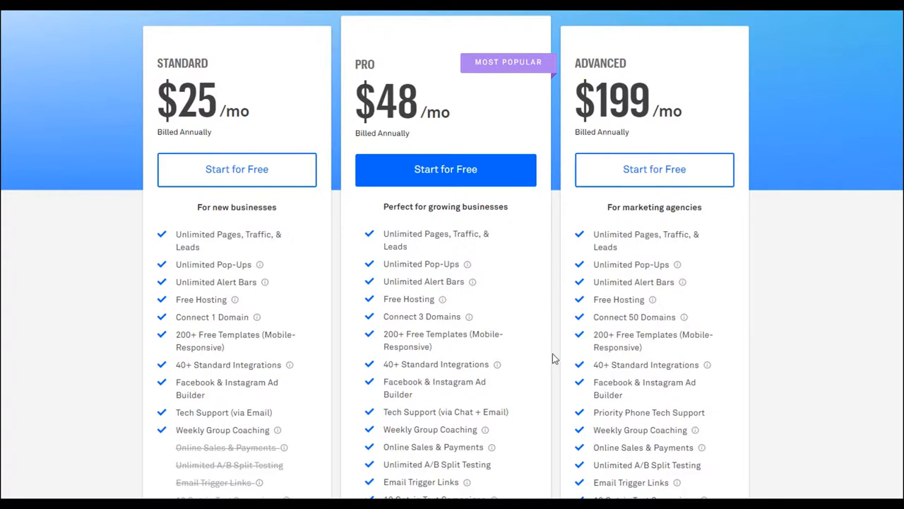
mouse_move(582, 364)
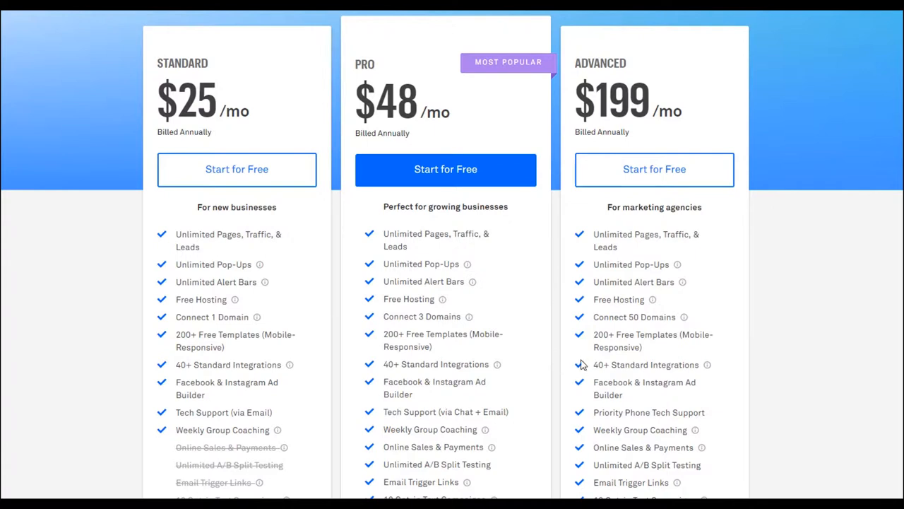
mouse_move(562, 346)
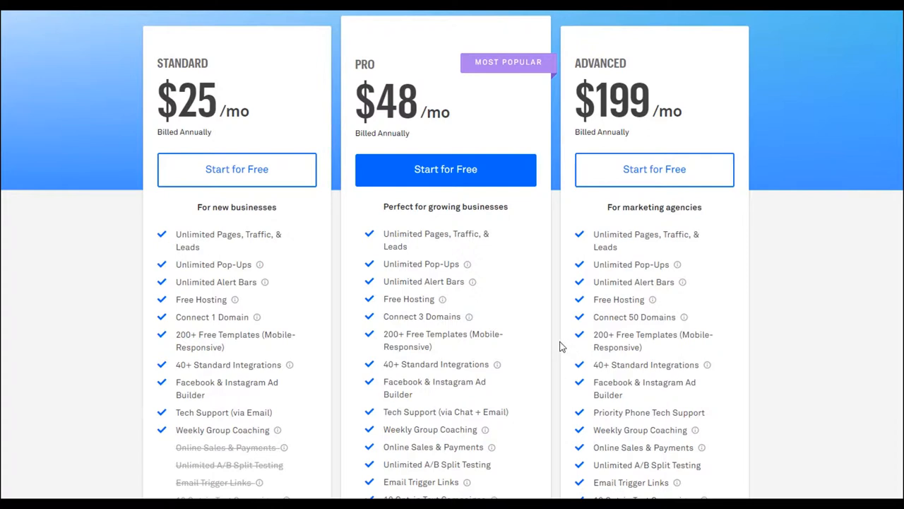
mouse_move(537, 316)
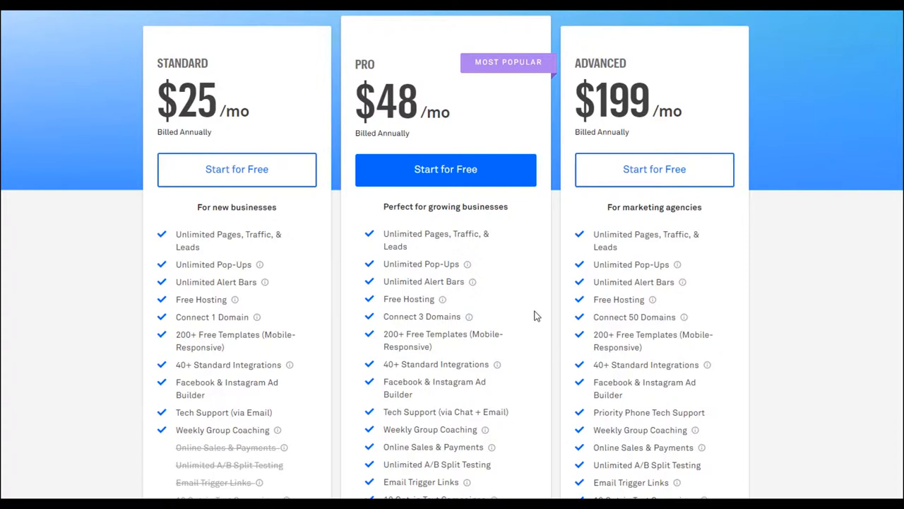
mouse_move(557, 345)
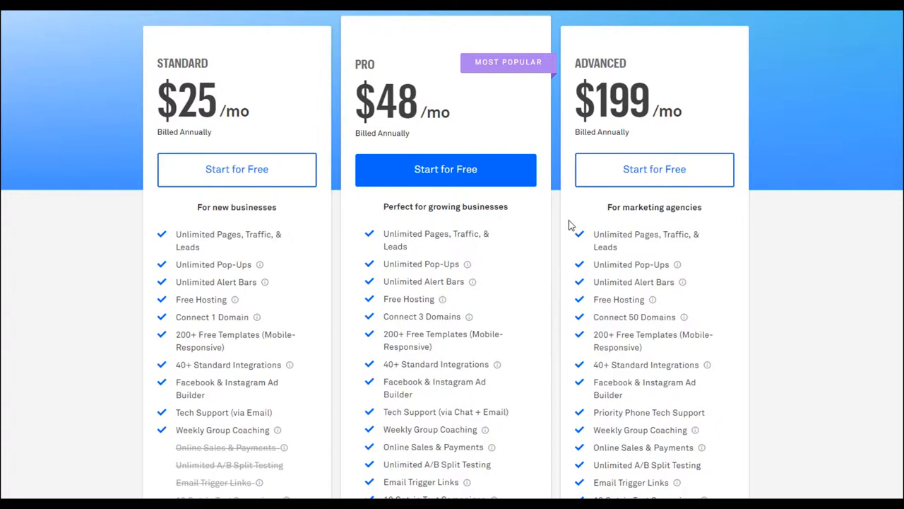
mouse_move(325, 84)
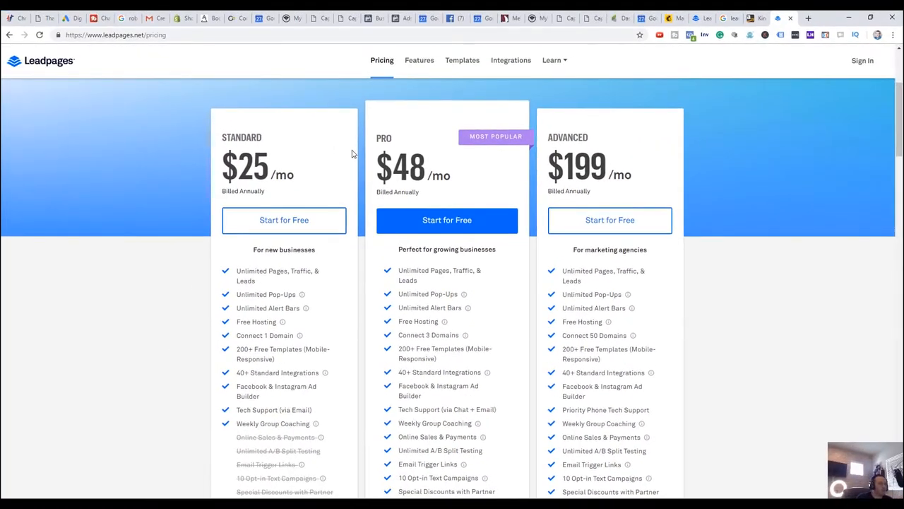
mouse_move(402, 120)
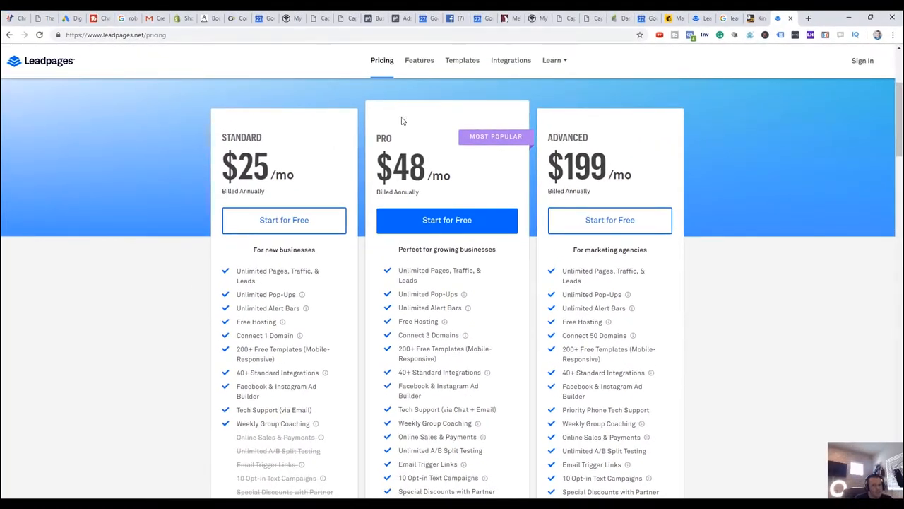
mouse_move(469, 137)
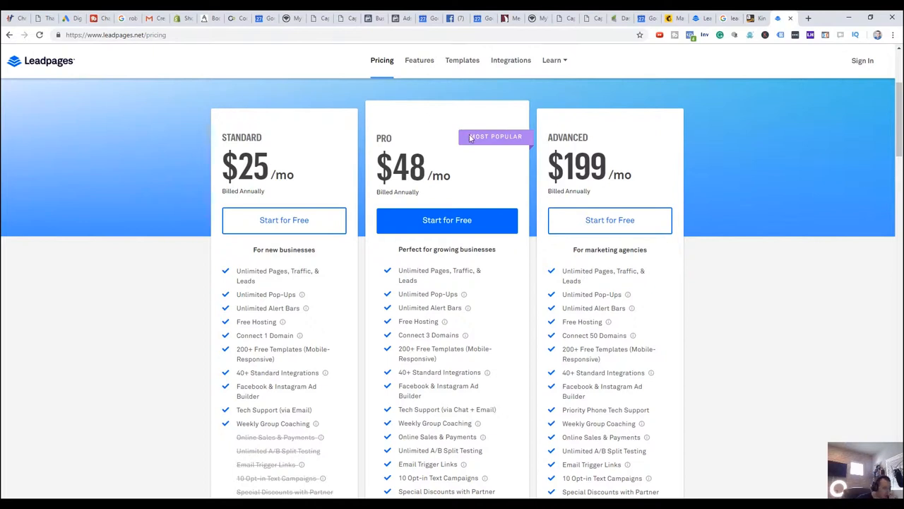
mouse_move(461, 150)
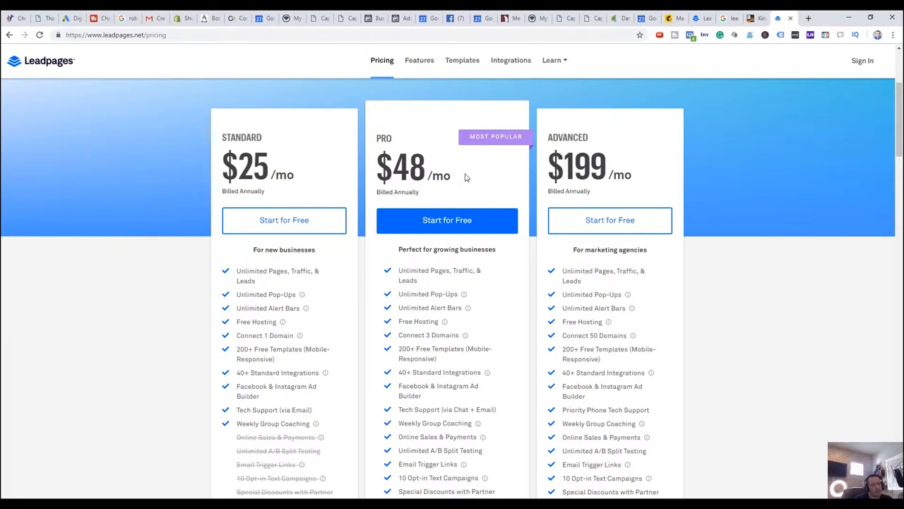
mouse_move(421, 231)
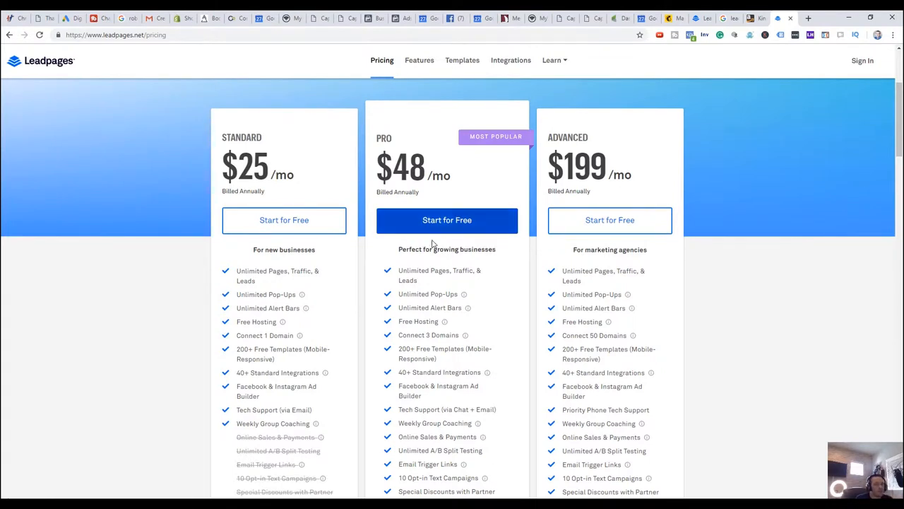
mouse_move(496, 257)
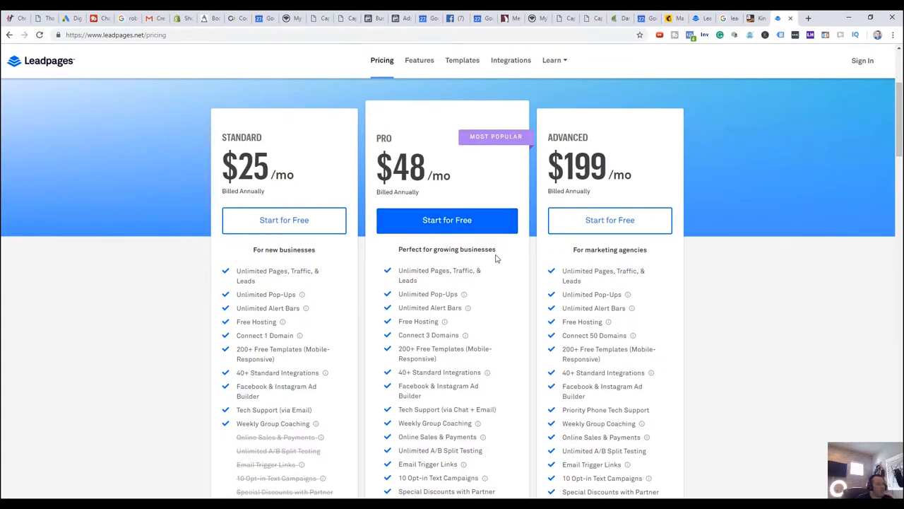
Step: Browse the Leadpages dashboard and go to the Conversion Tools pop-ups area
scroll("down", 3)
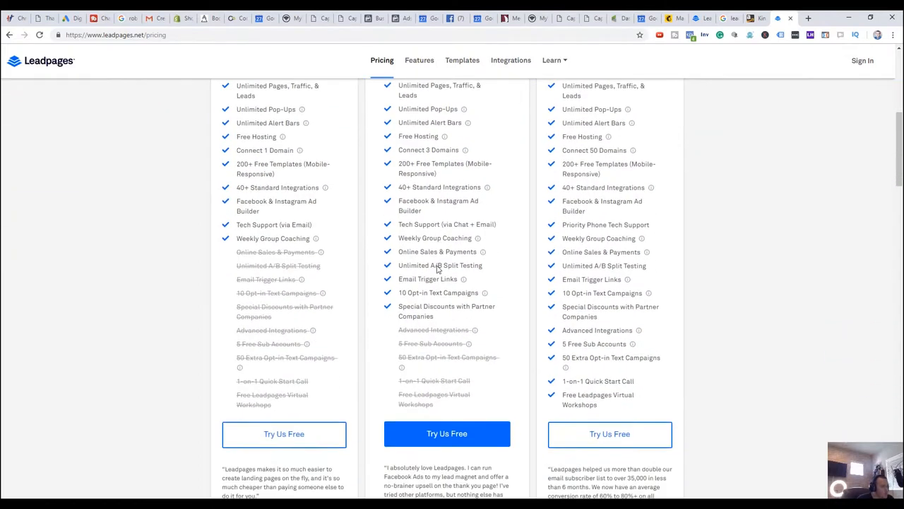
scroll("up", 3)
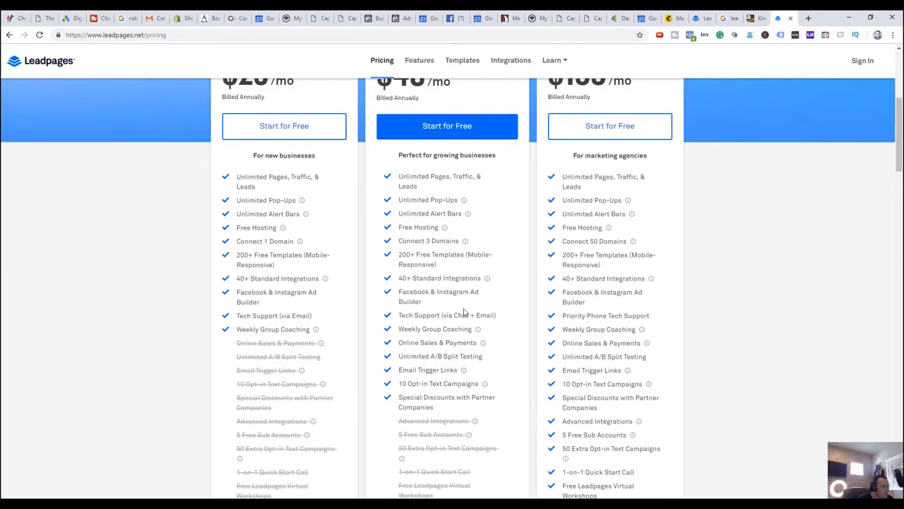
scroll("up", 3)
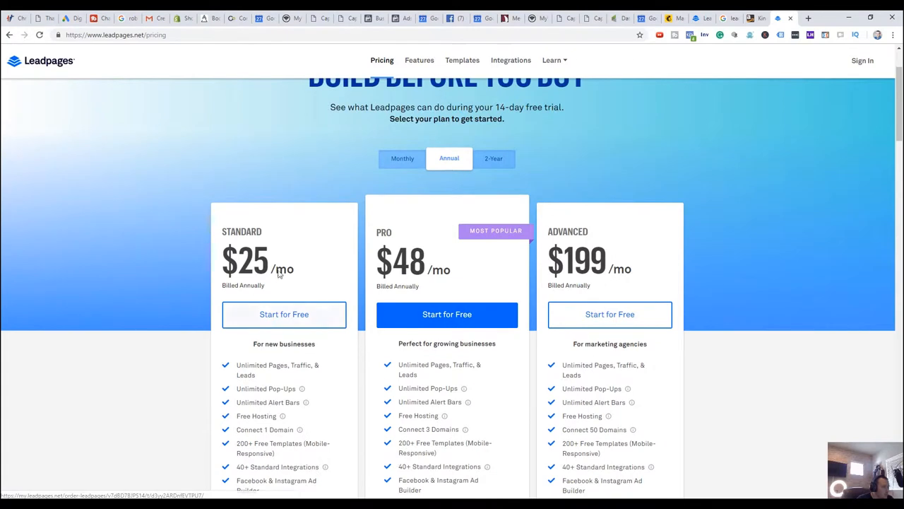
scroll("down", 3)
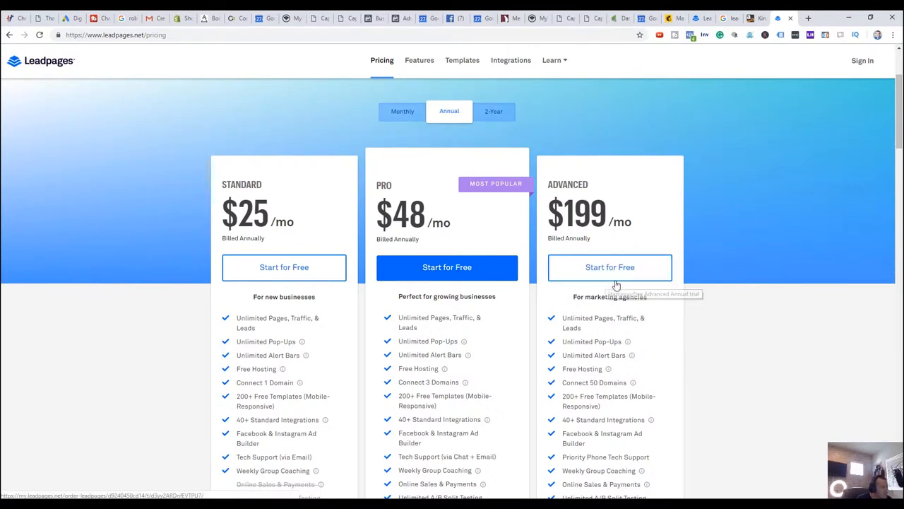
scroll("down", 3)
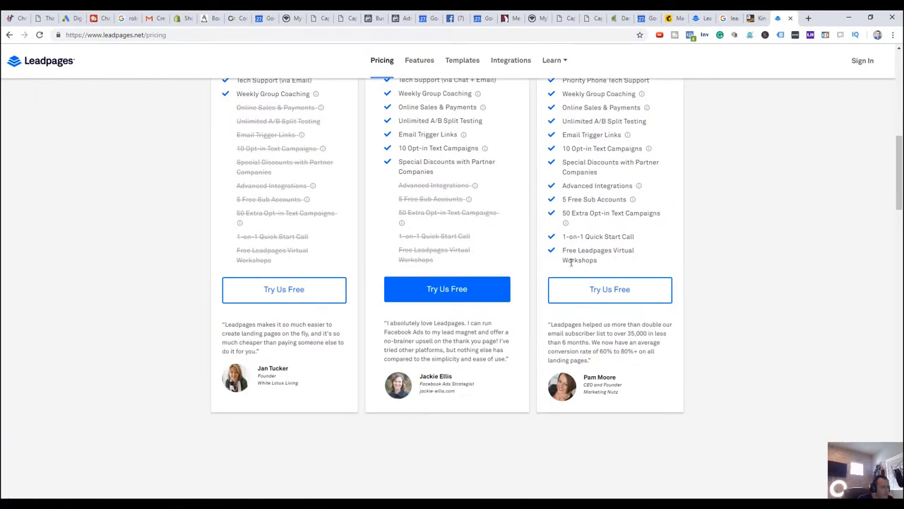
mouse_move(588, 205)
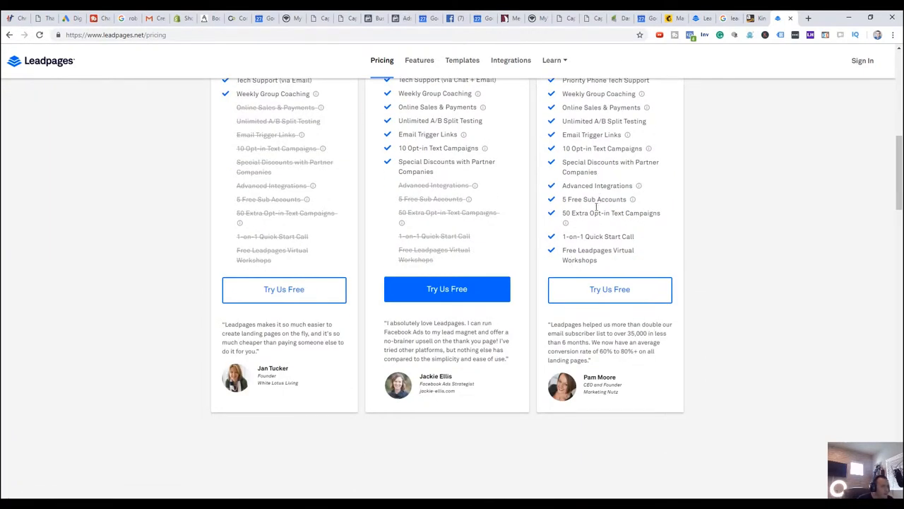
scroll("up", 3)
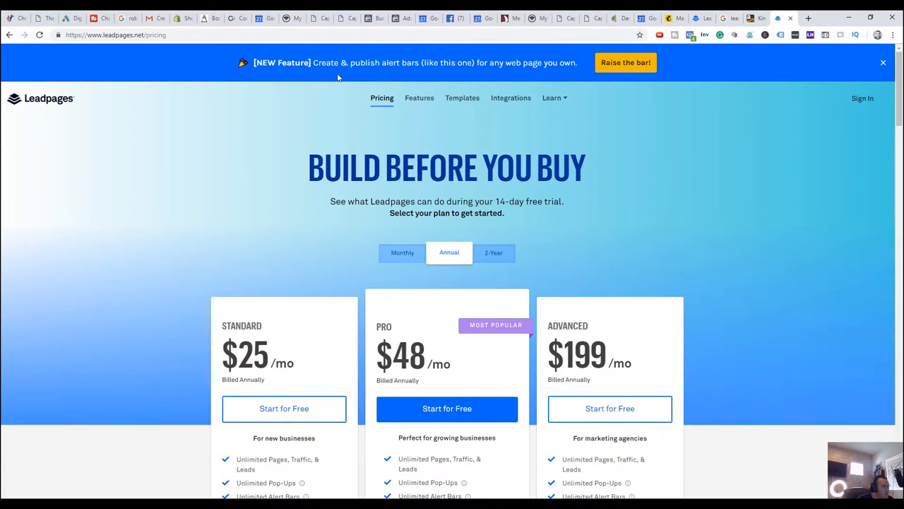
mouse_move(760, 36)
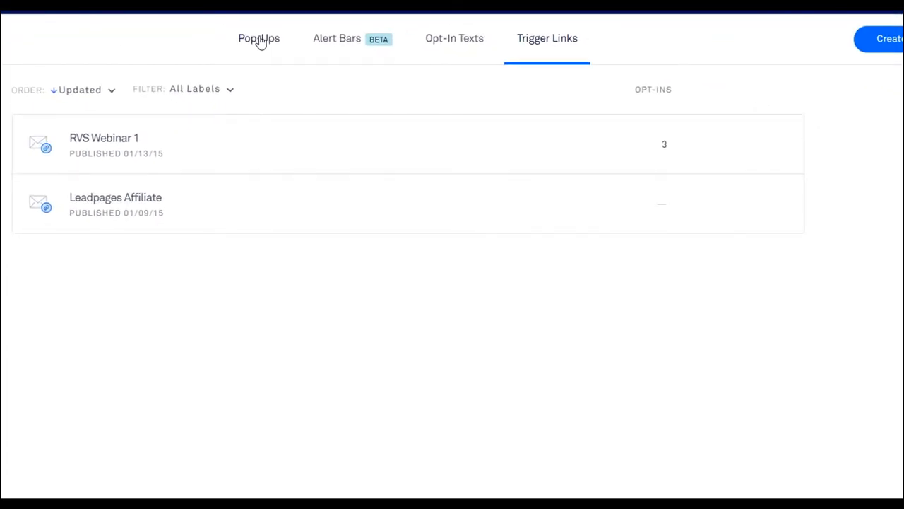
left_click(258, 38)
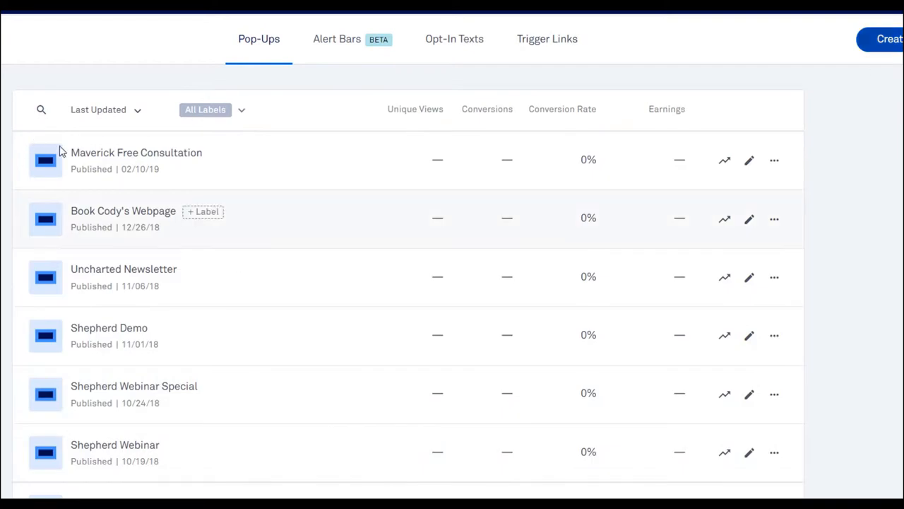
scroll("down", 3)
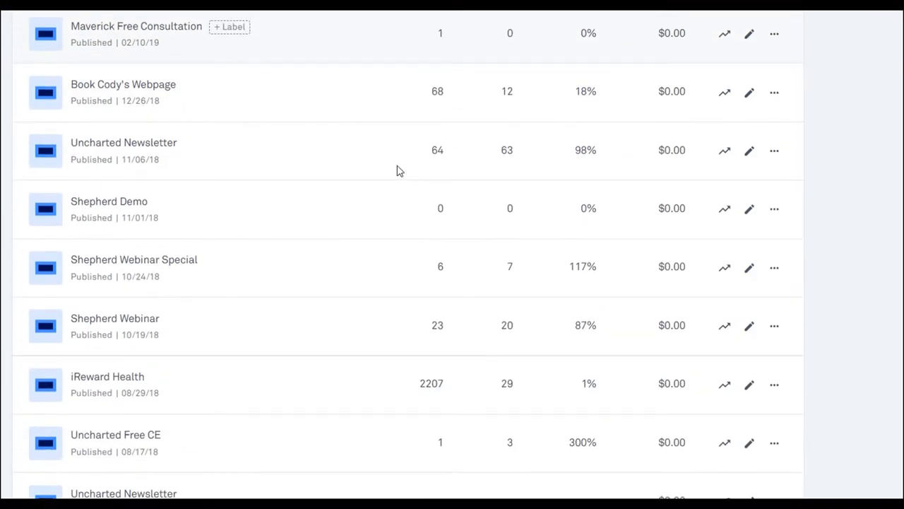
mouse_move(663, 167)
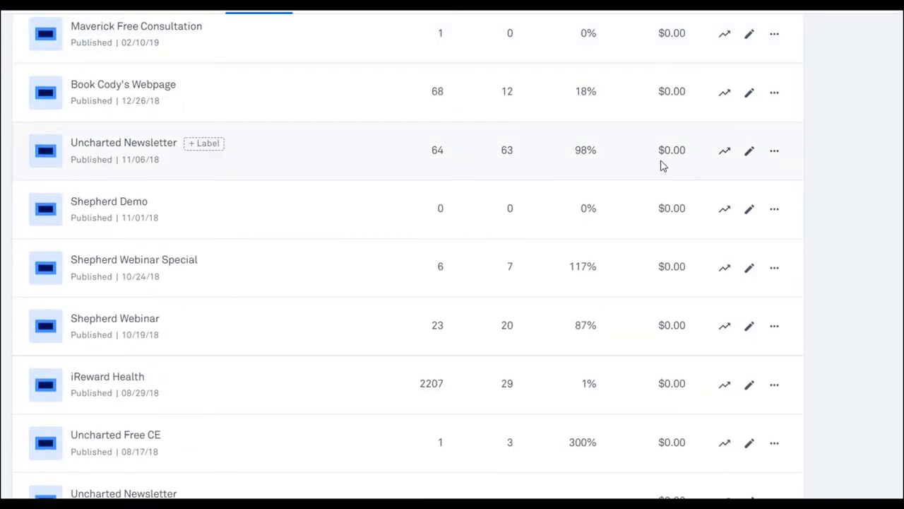
mouse_move(587, 152)
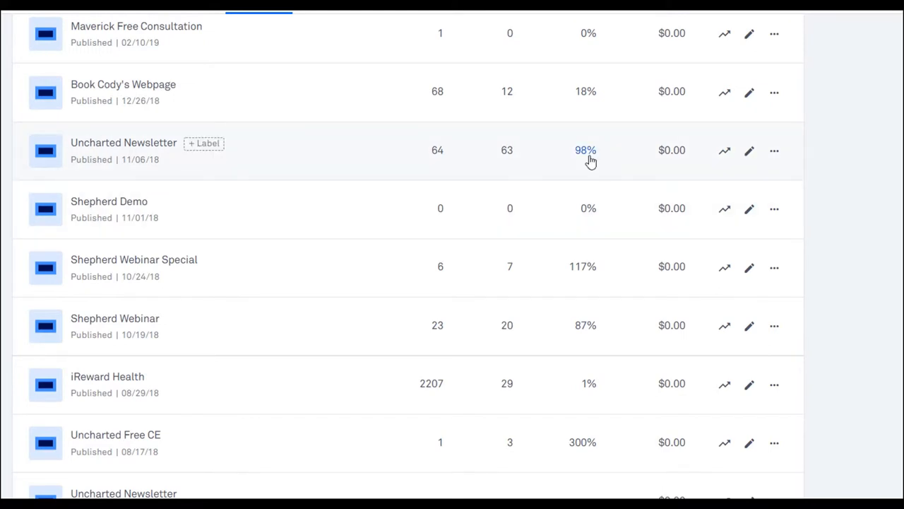
mouse_move(573, 169)
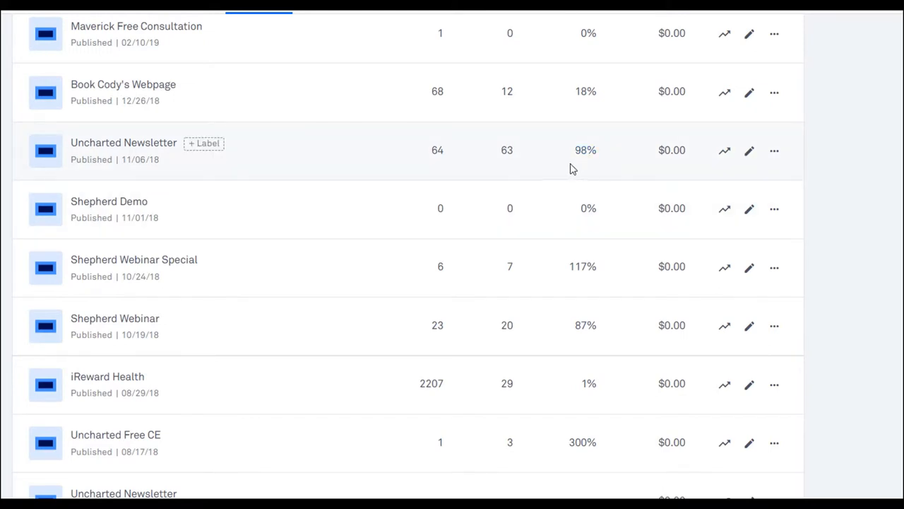
mouse_move(669, 318)
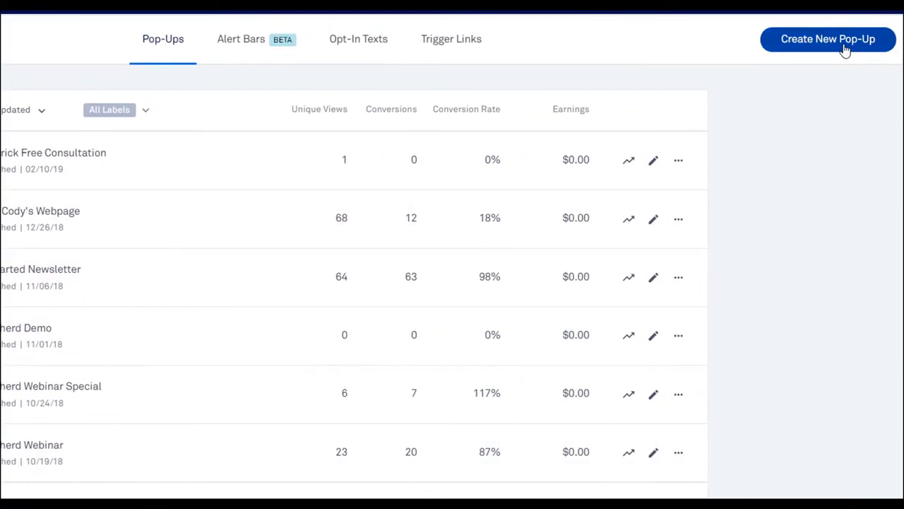
Step: Create a new pop-up named 'example' and load it in the builder
left_click(828, 40)
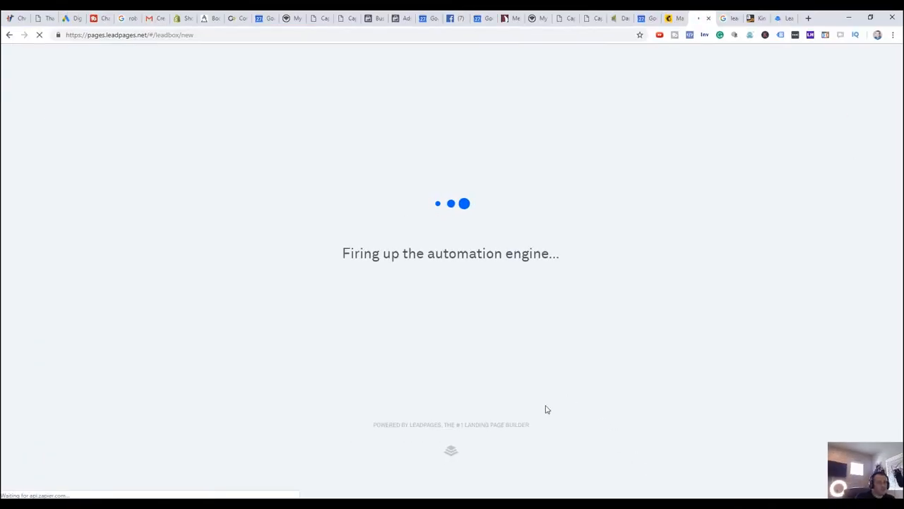
mouse_move(557, 364)
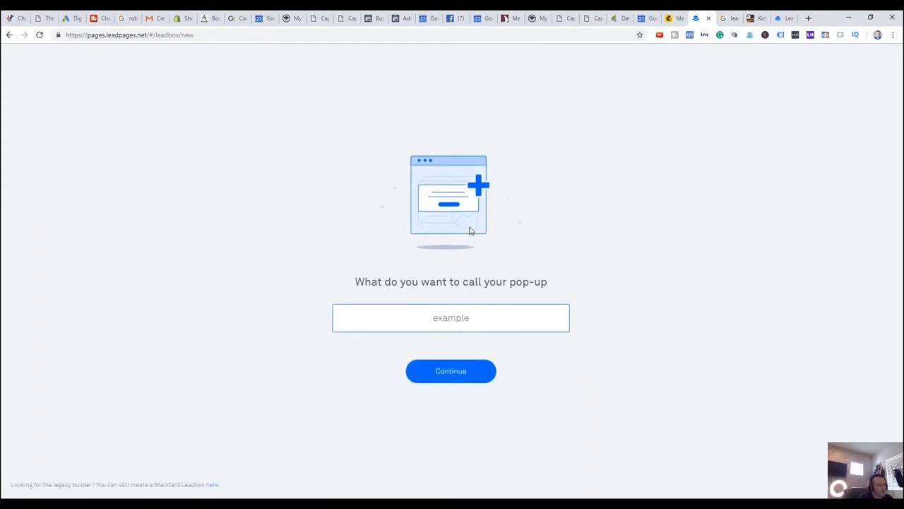
left_click(451, 370)
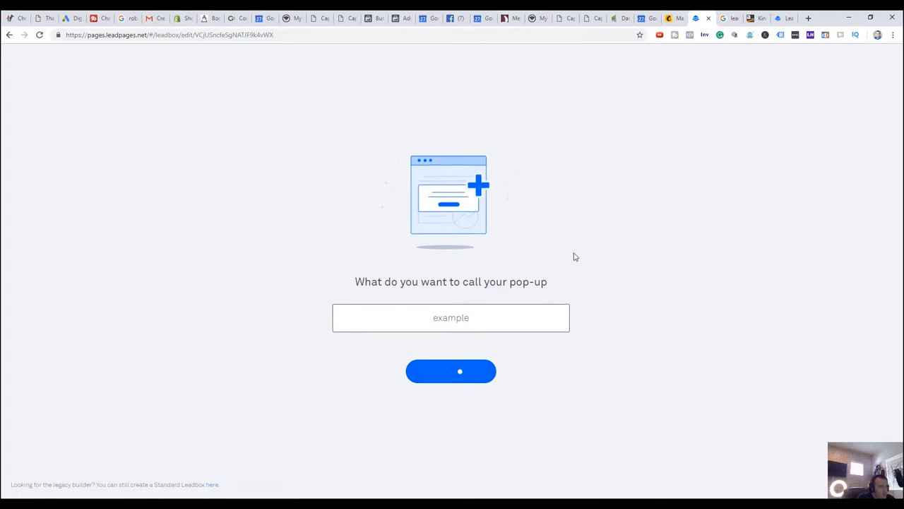
left_click(451, 370)
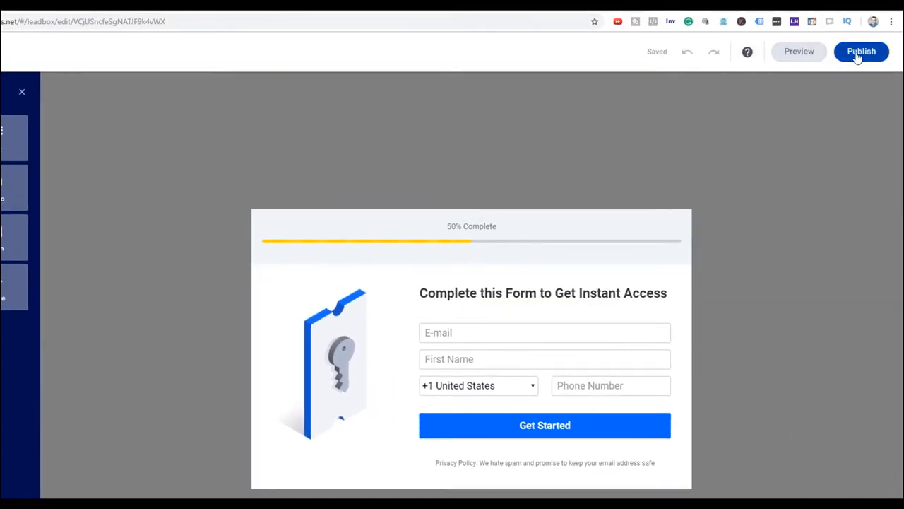
Step: Publish the pop-up and review its button link, image link and exit intent launch options
left_click(862, 51)
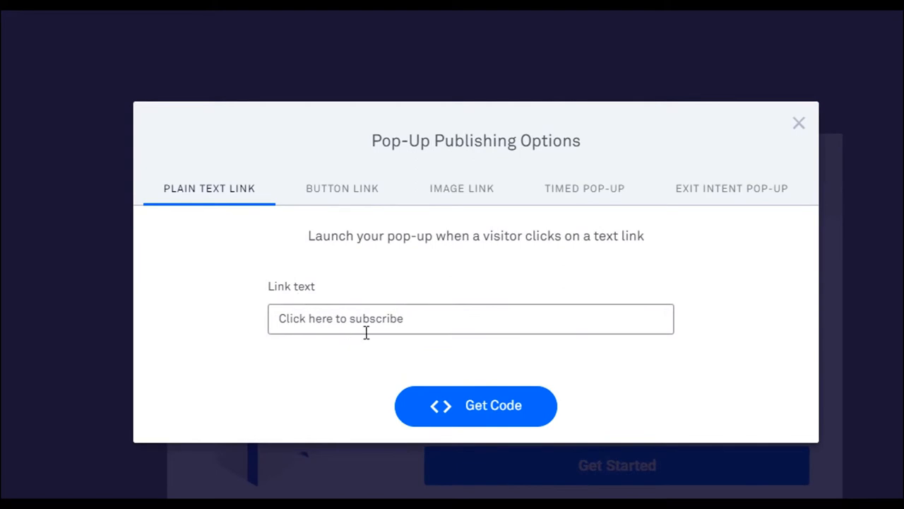
left_click(341, 188)
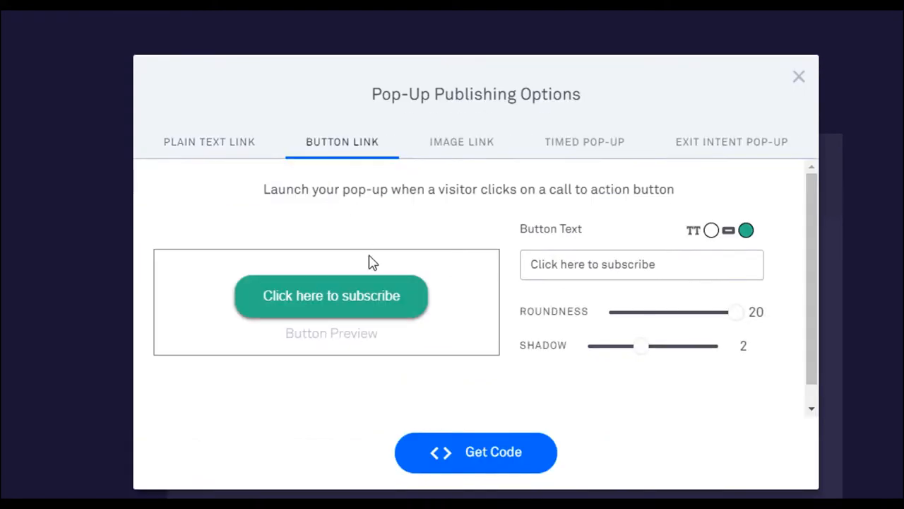
left_click(461, 141)
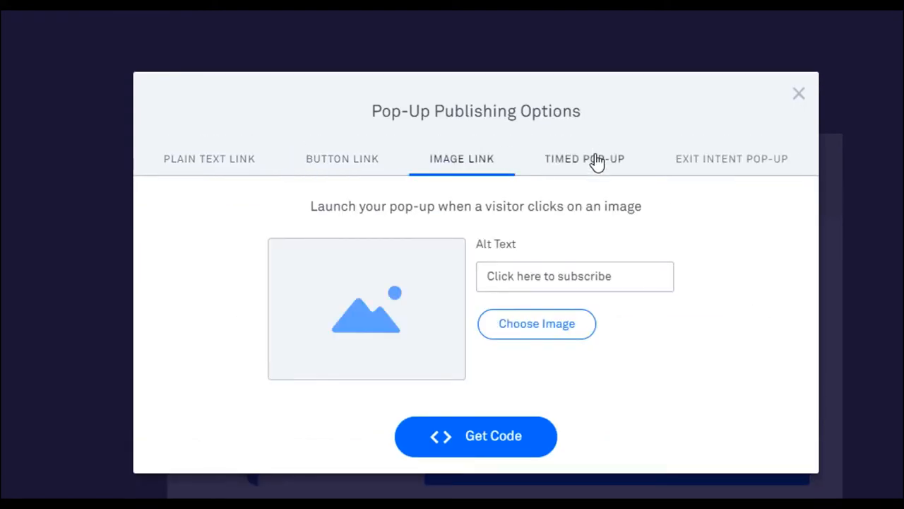
left_click(732, 158)
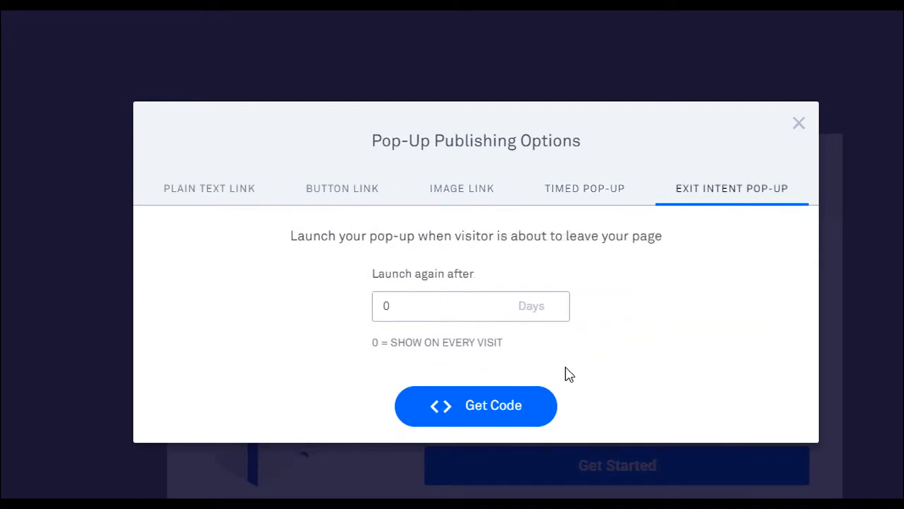
mouse_move(800, 121)
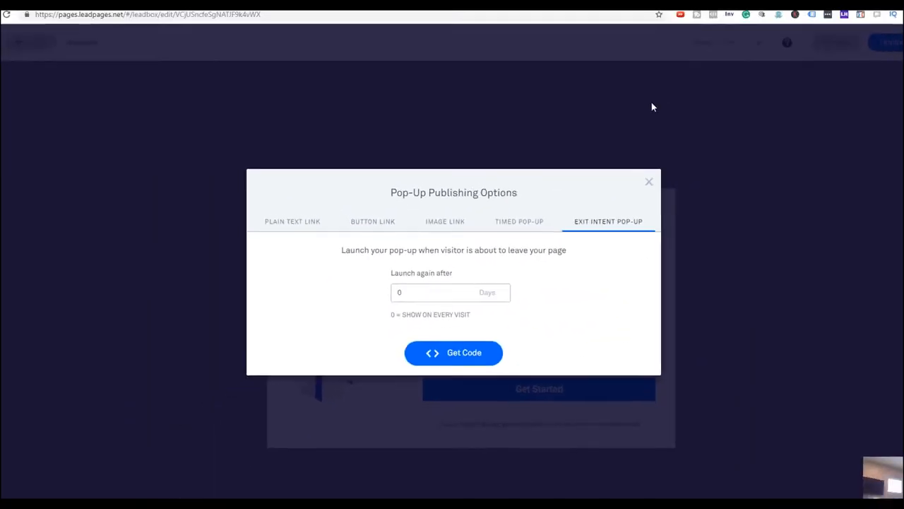
left_click(648, 181)
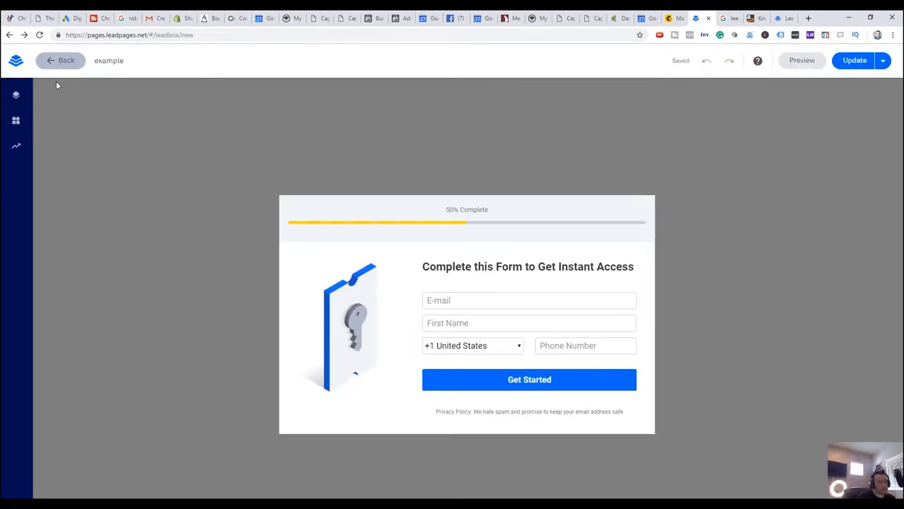
Step: Leave the pop-up builder and go back to the Conversion Tools Pop-Ups list
left_click(53, 59)
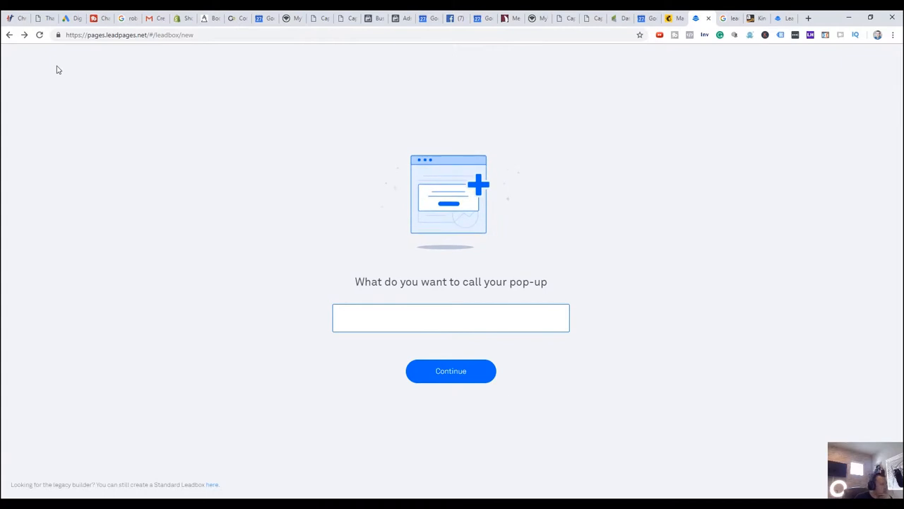
left_click(8, 38)
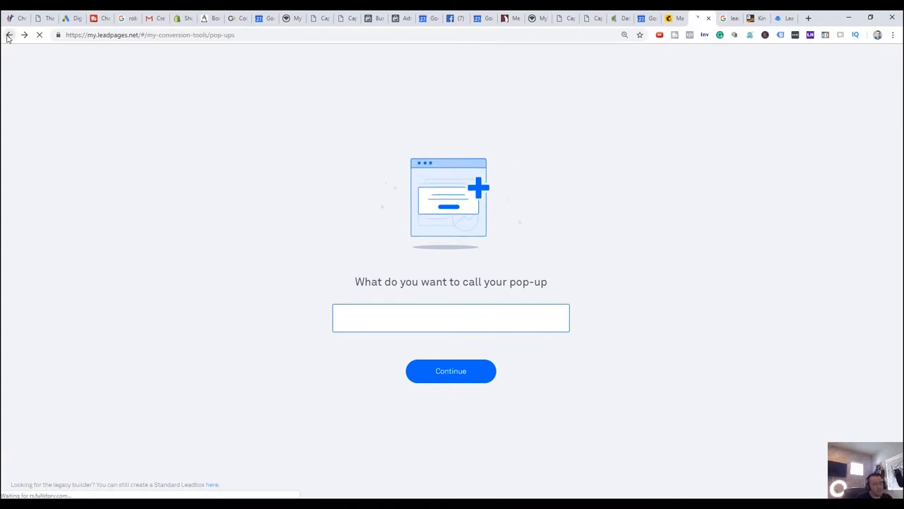
left_click(9, 37)
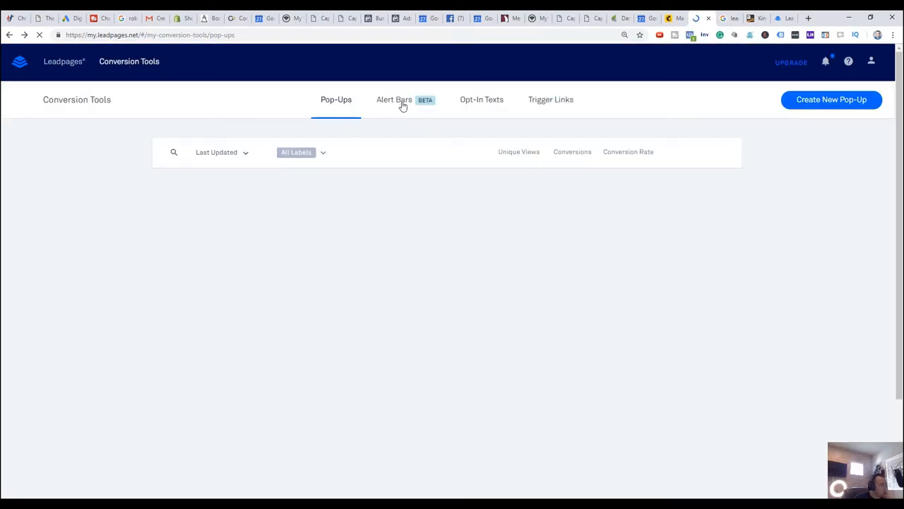
Step: View the Alert Bars list, then the Opt-In Texts list with SHEPHERDAPP and VETERINARY keywords
left_click(394, 98)
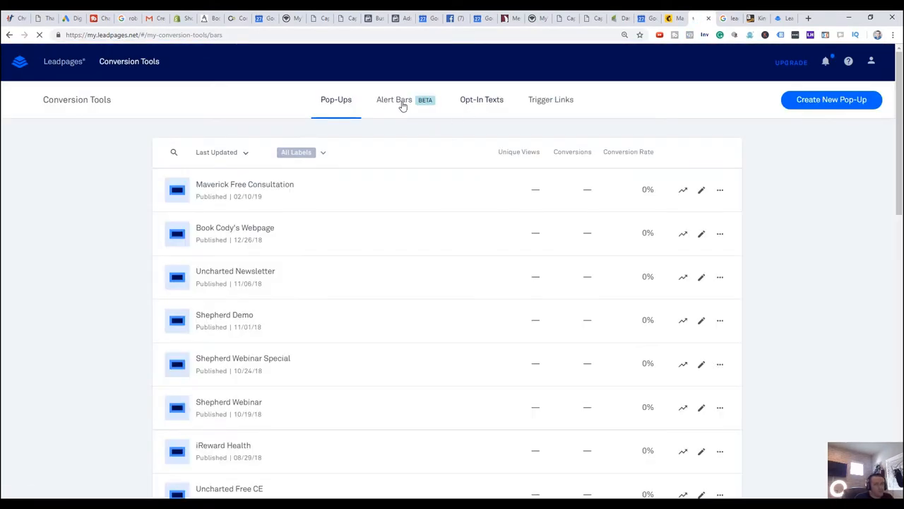
left_click(394, 99)
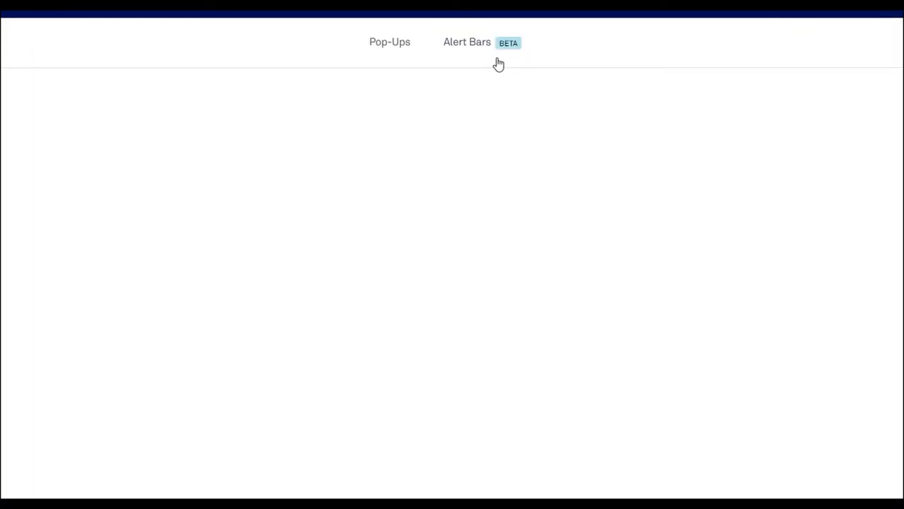
left_click(491, 42)
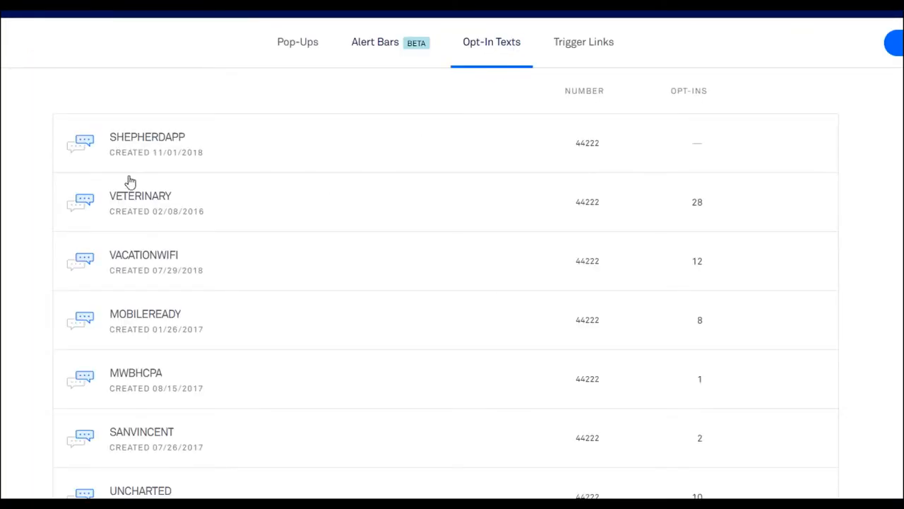
mouse_move(421, 226)
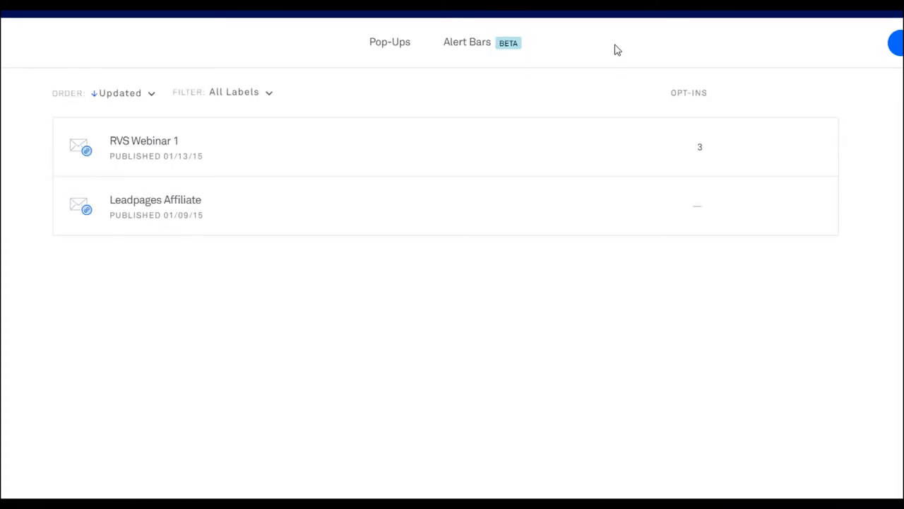
Step: Show the Trigger Links list with RVS Webinar 1 and Leadpages Affiliate
left_click(584, 43)
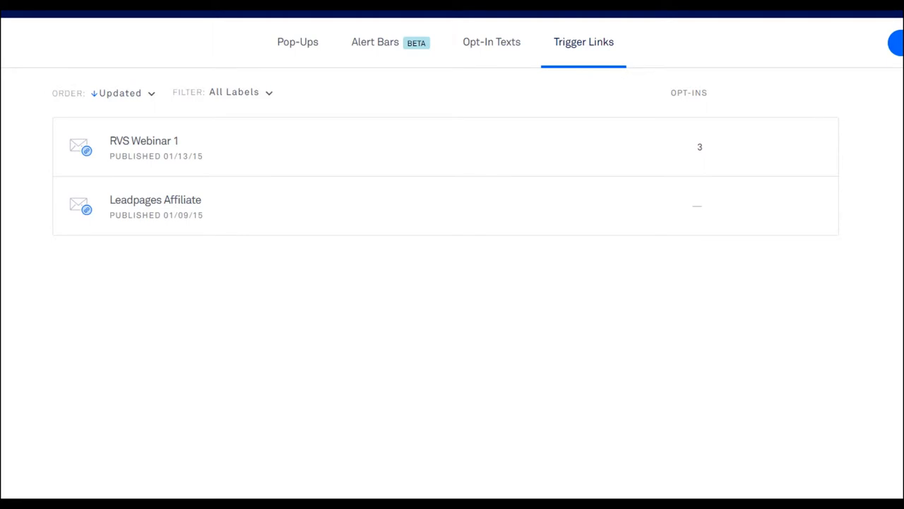
mouse_move(787, 97)
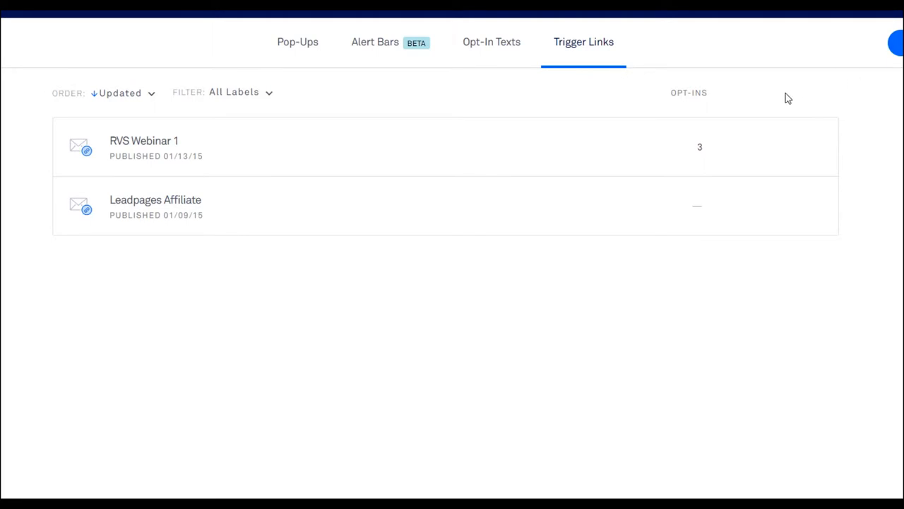
mouse_move(781, 99)
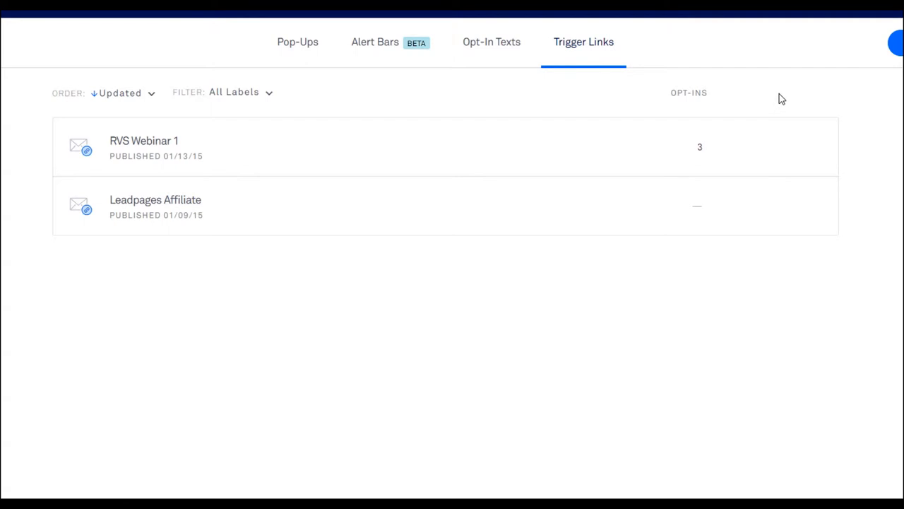
mouse_move(771, 123)
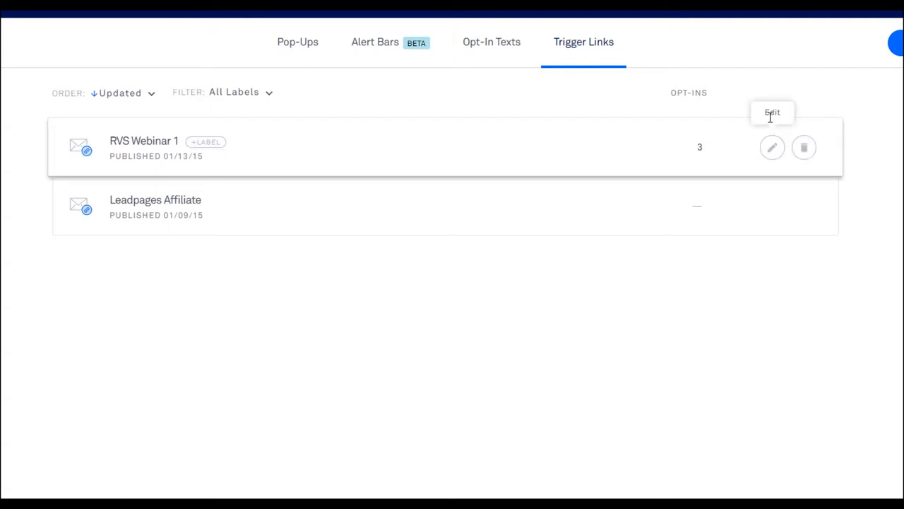
mouse_move(676, 173)
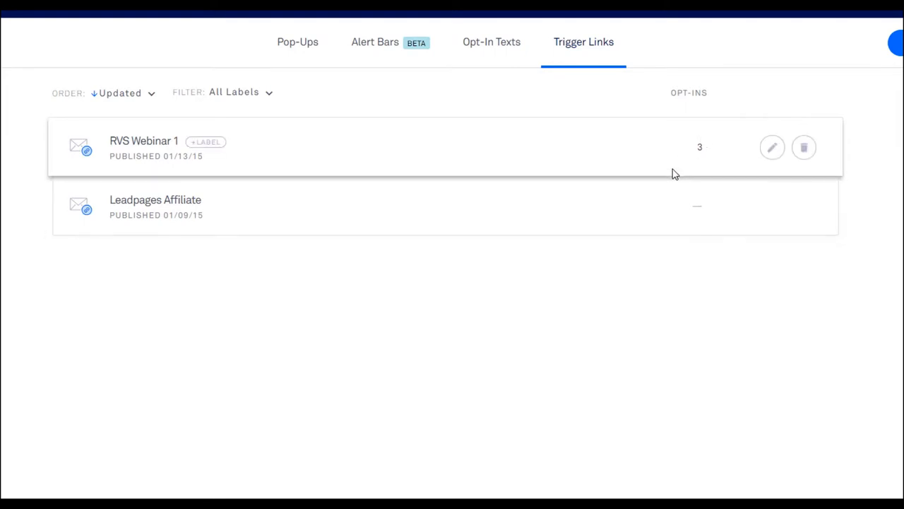
mouse_move(675, 182)
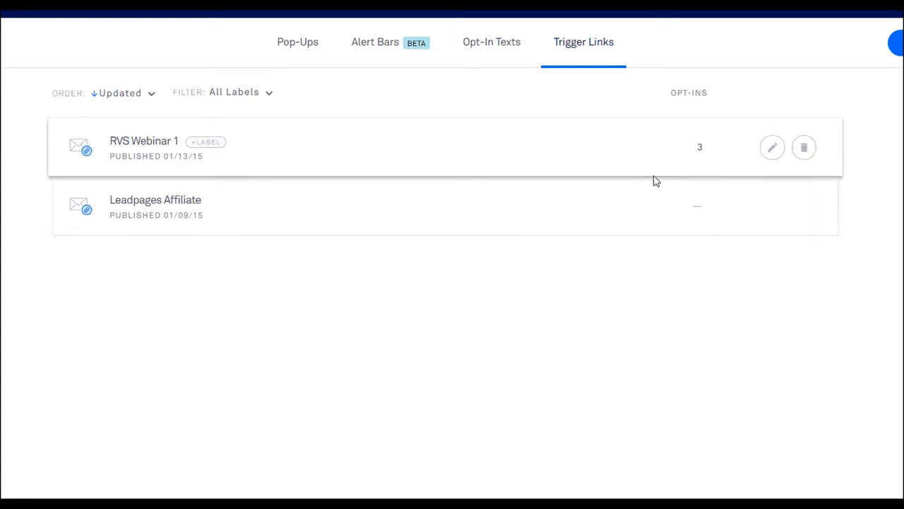
mouse_move(892, 215)
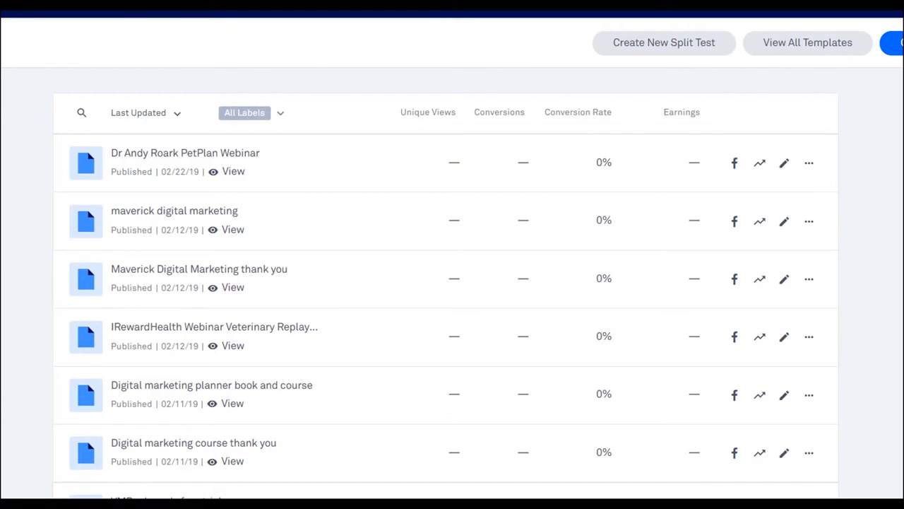
Step: Choose the Free Guide offer for the new lead-generation page to see its layouts
scroll("down", 3)
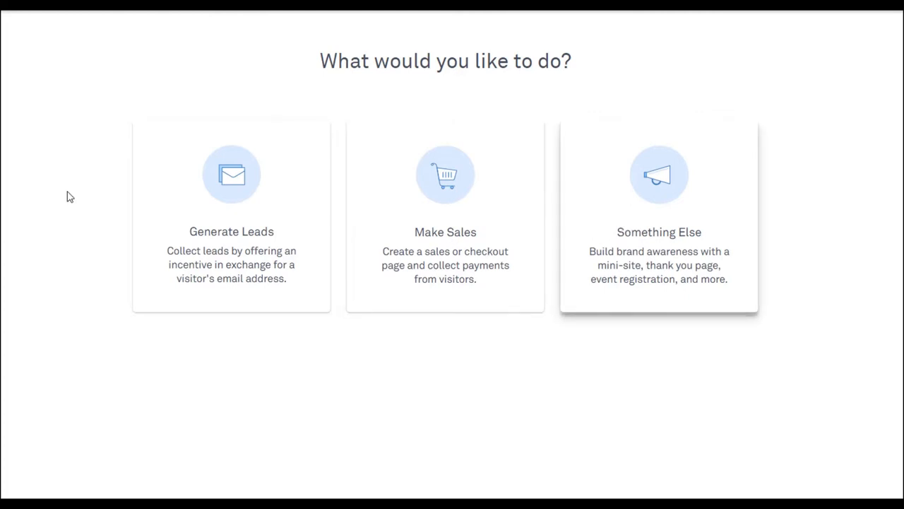
mouse_move(511, 153)
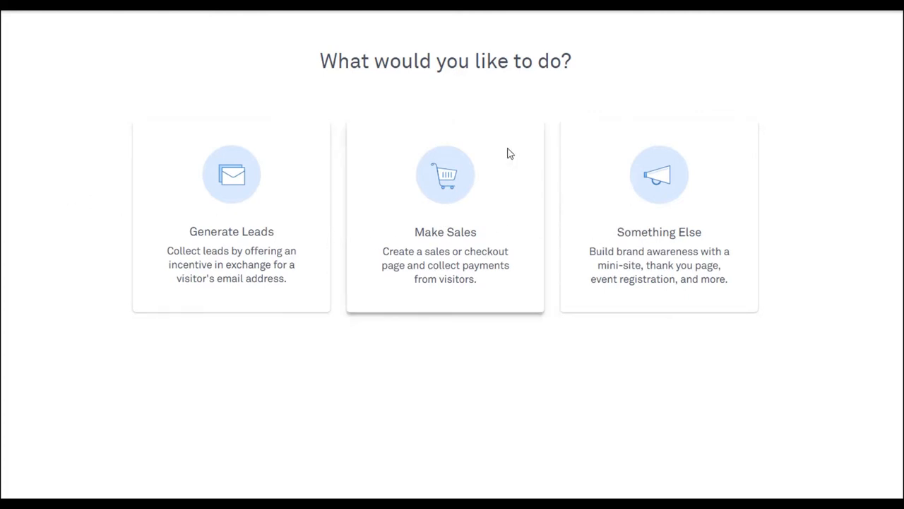
mouse_move(219, 200)
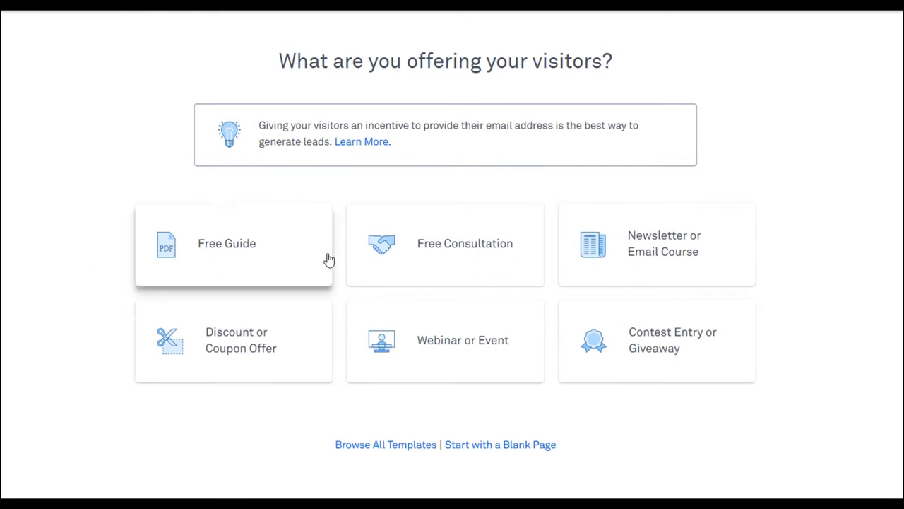
left_click(233, 243)
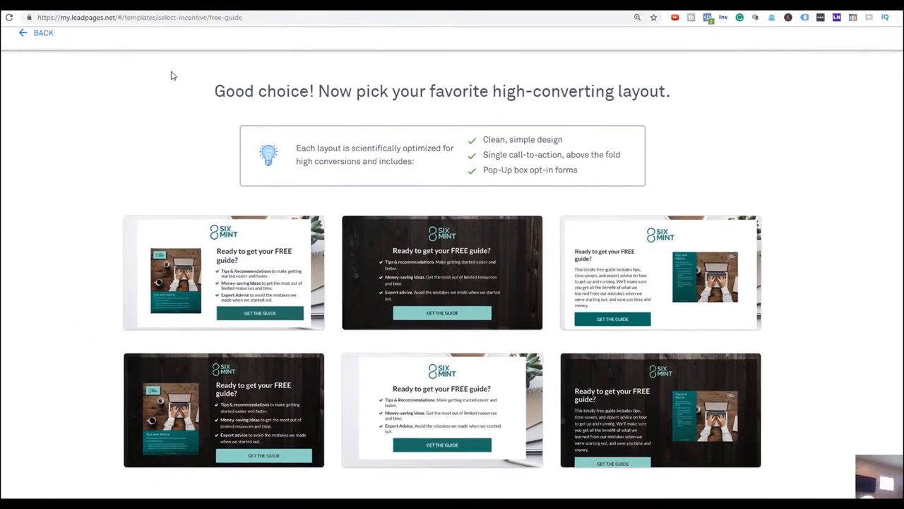
Step: Return to the offer types and browse the full template collection
left_click(36, 34)
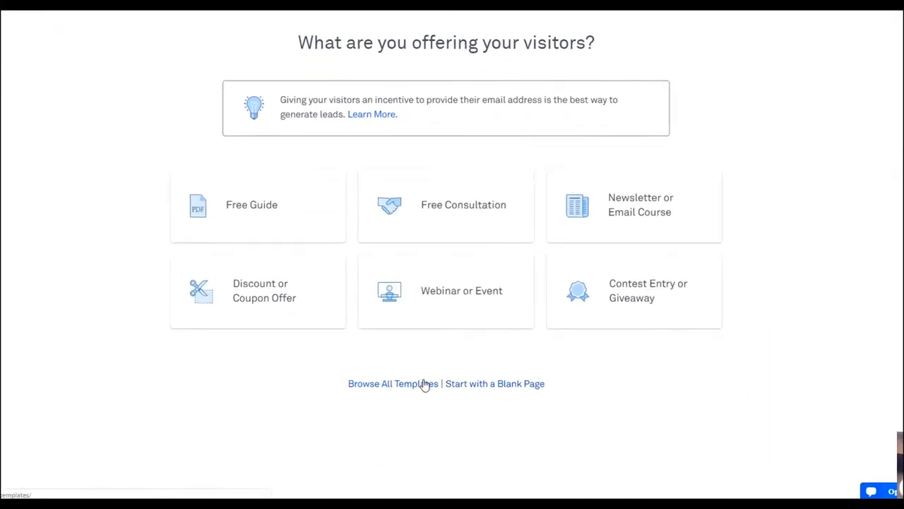
left_click(393, 384)
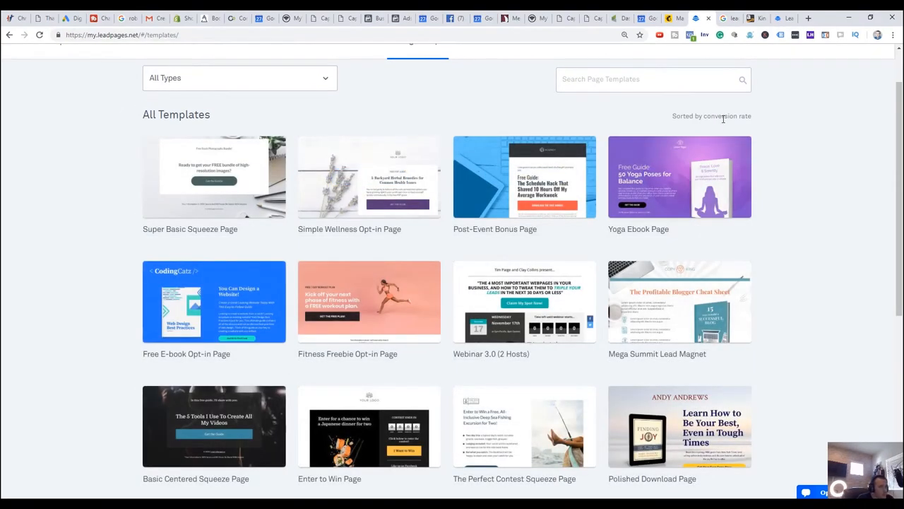
mouse_move(452, 430)
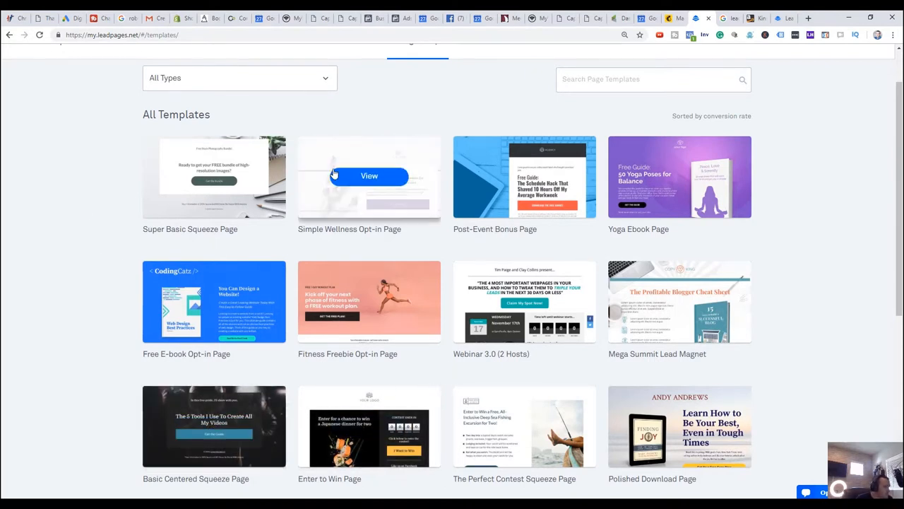
mouse_move(624, 296)
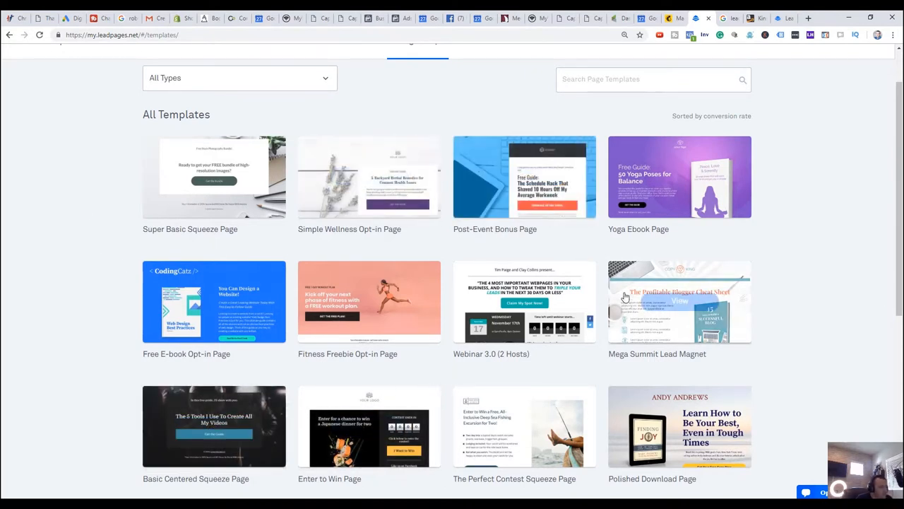
scroll("down", 3)
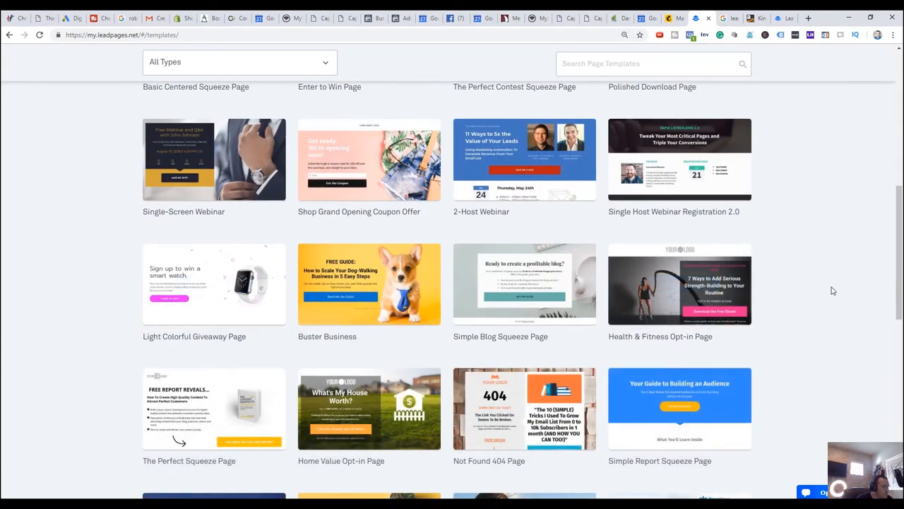
mouse_move(246, 397)
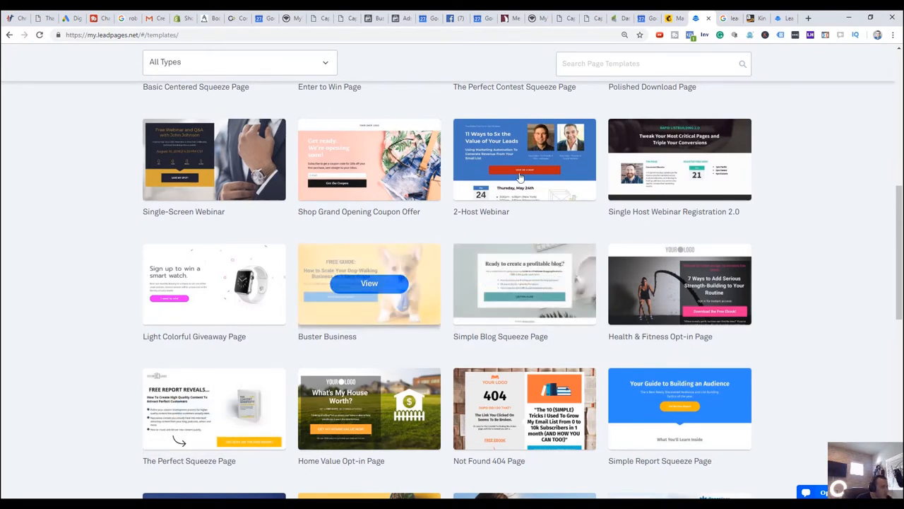
mouse_move(501, 158)
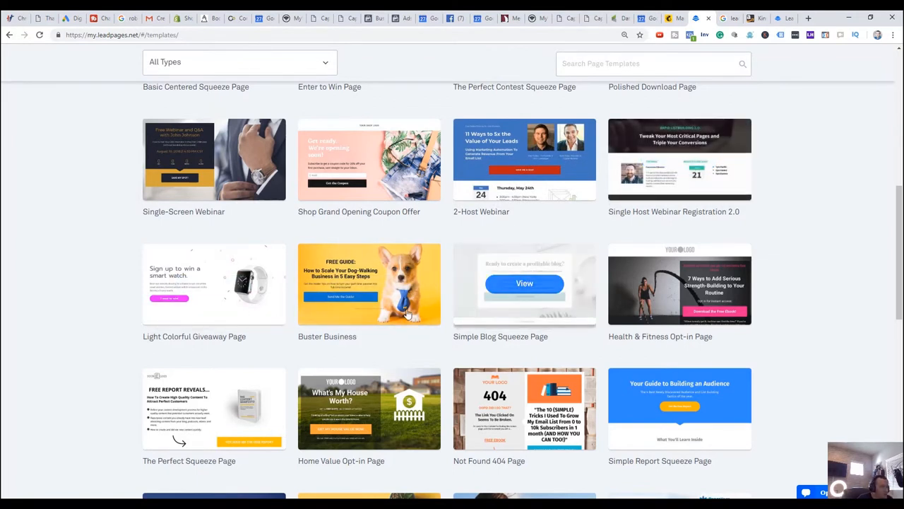
mouse_move(369, 282)
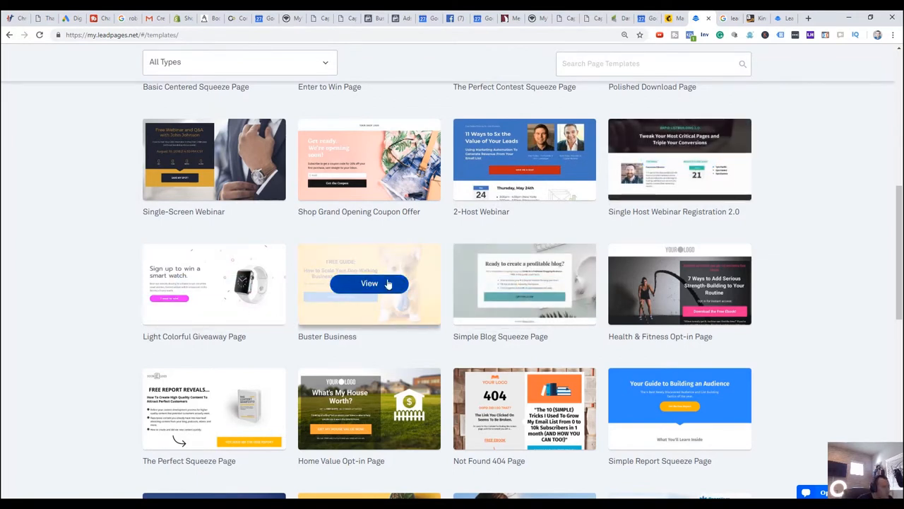
Step: Preview the Buster Business template and start a page from it
left_click(369, 282)
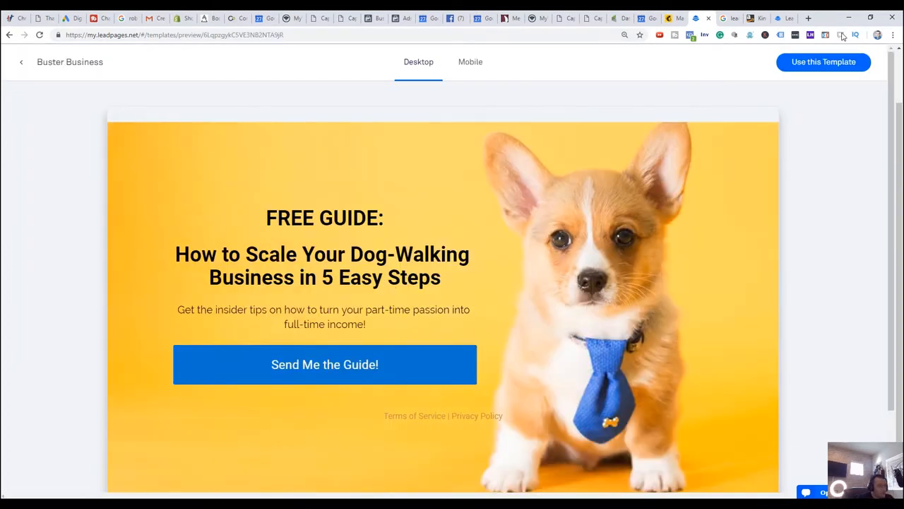
left_click(822, 62)
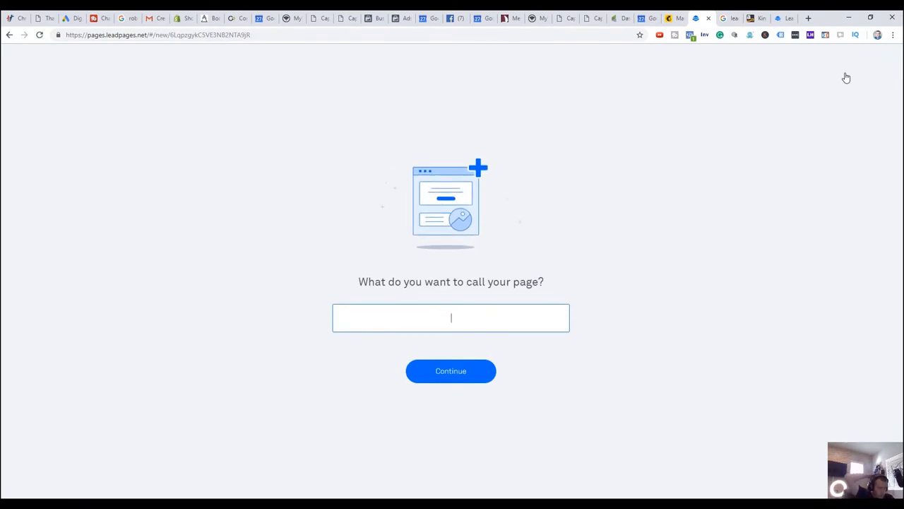
Step: Name the new page 'example' and continue into the page editor
type("examp")
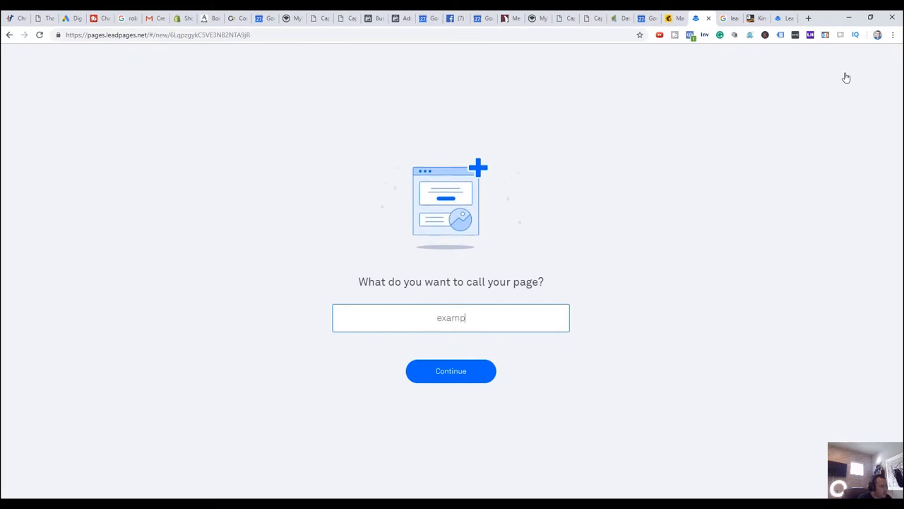
left_click(451, 370)
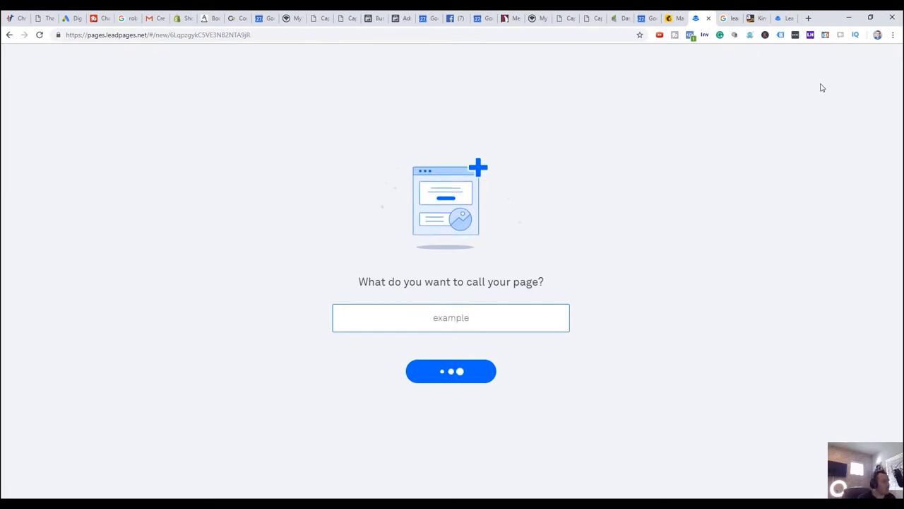
left_click(451, 370)
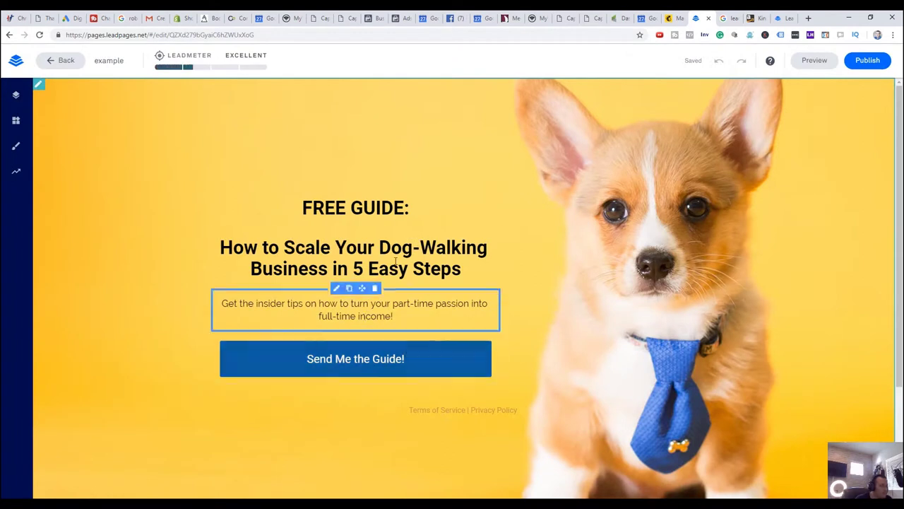
Step: Edit the subheadline, show the Widgets panel, then reveal the Send Me the Guide! pop-up form
double_click(373, 206)
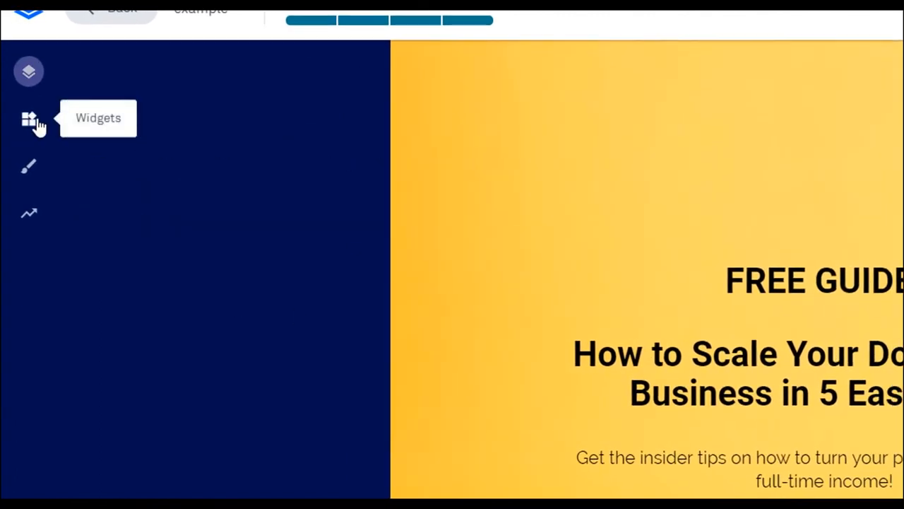
left_click(28, 119)
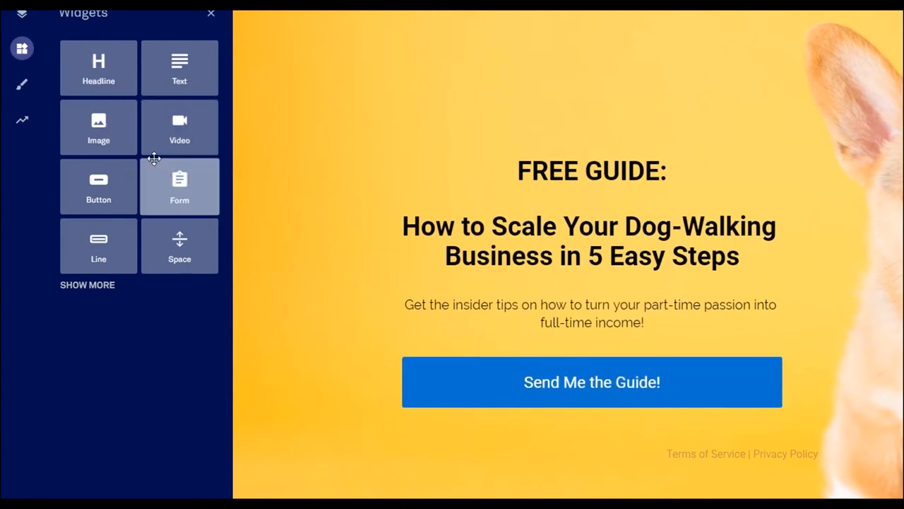
left_click(593, 382)
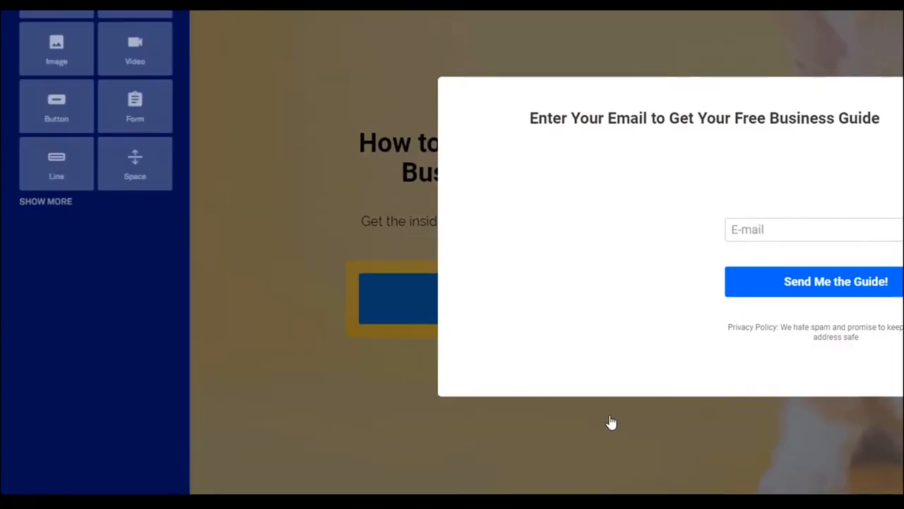
Step: Add Lead Notifications and list the email, webinar and CRM services available as form integrations
left_click(814, 228)
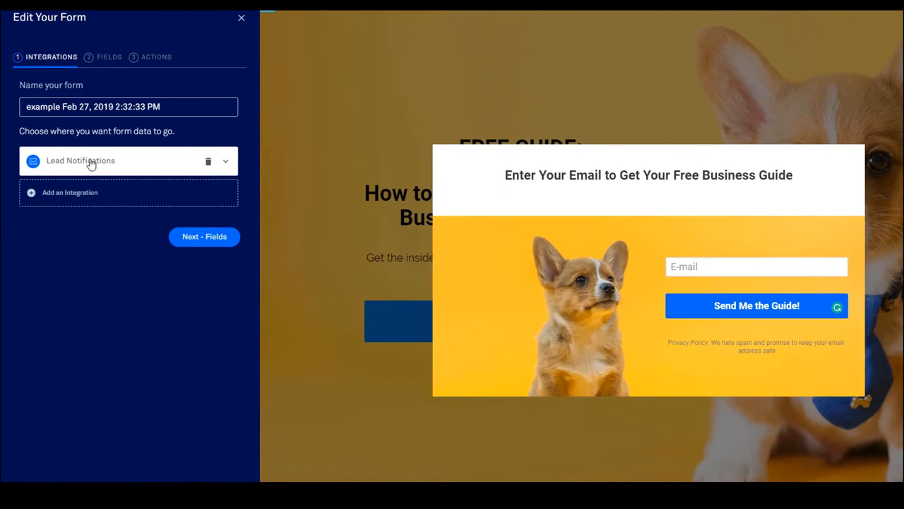
mouse_move(158, 163)
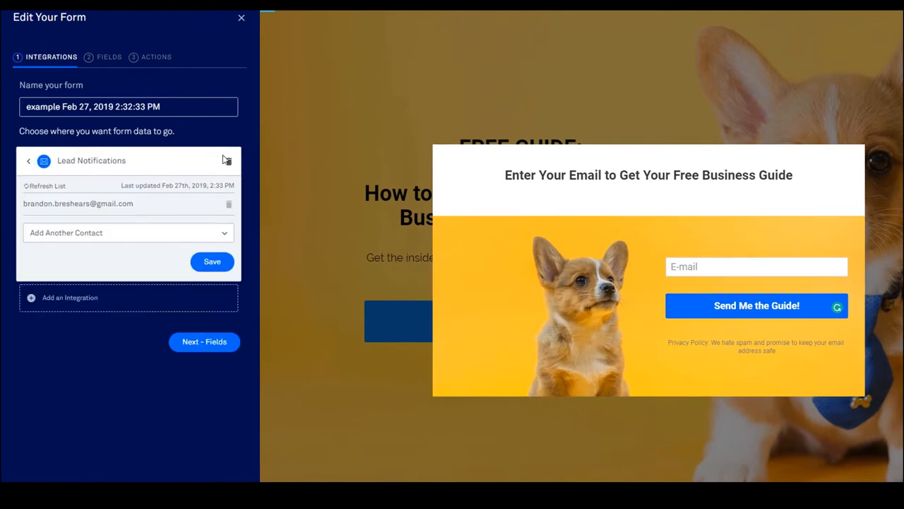
left_click(69, 297)
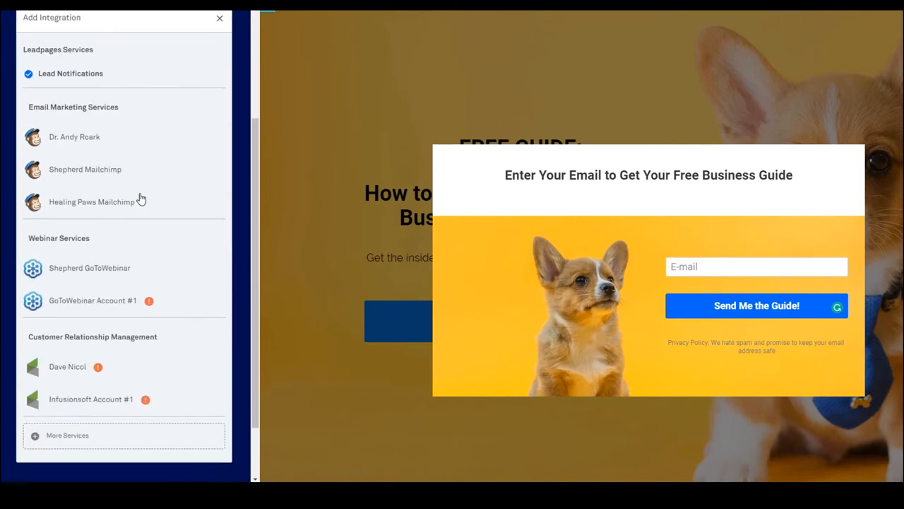
scroll("down", 3)
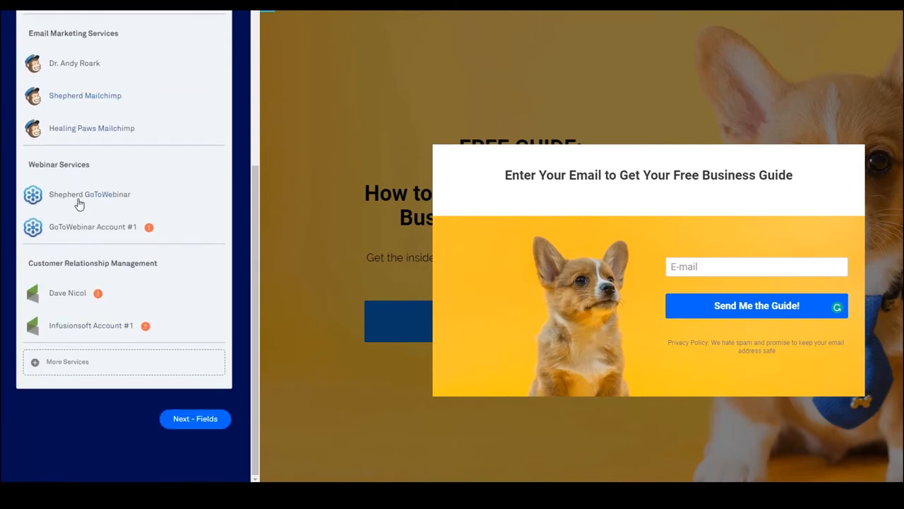
mouse_move(99, 362)
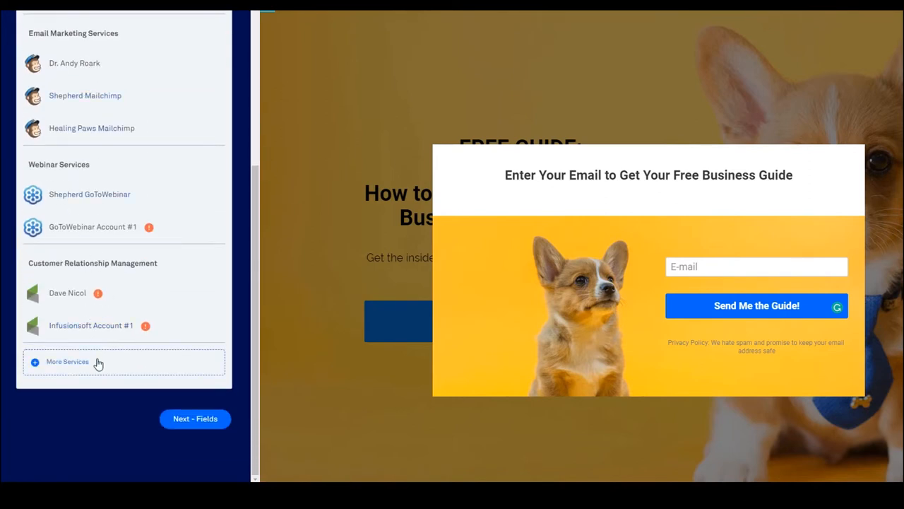
Step: Show the full Integrations page with native services like GoToWebinar, MailChimp and AWeber via More Services
left_click(68, 361)
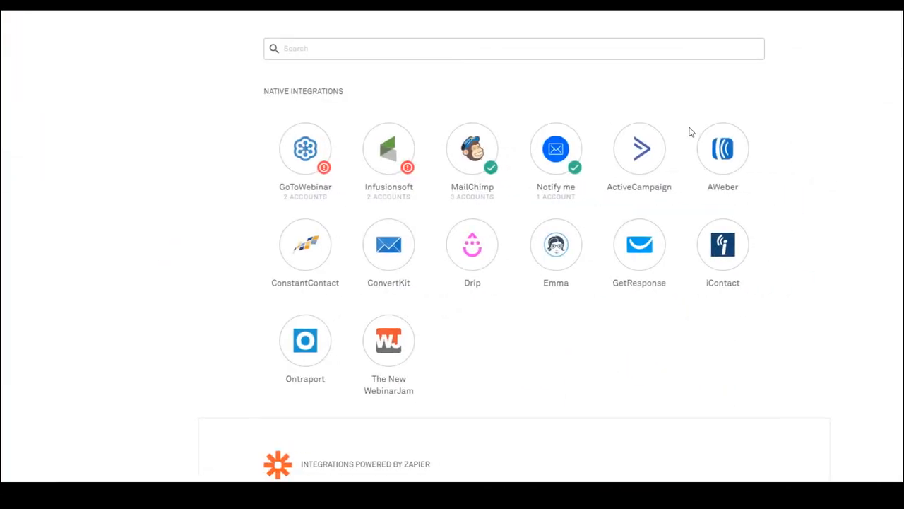
mouse_move(555, 132)
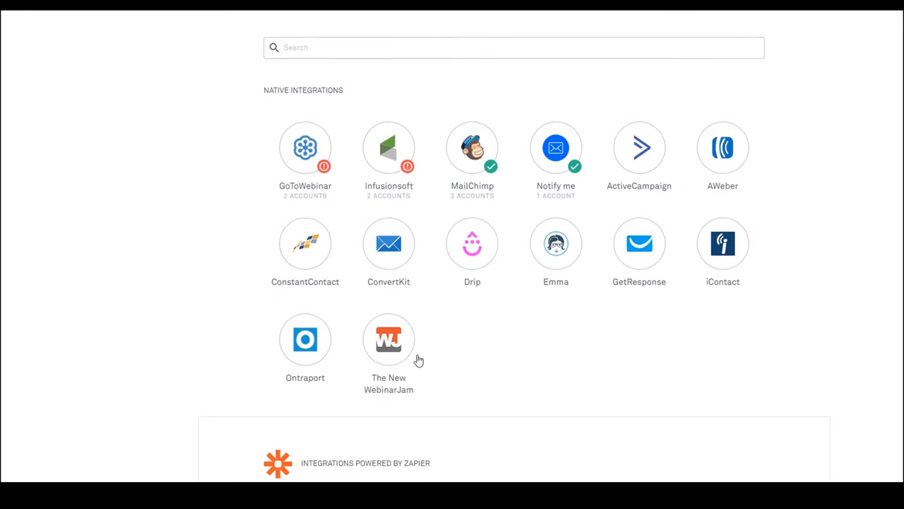
scroll("down", 3)
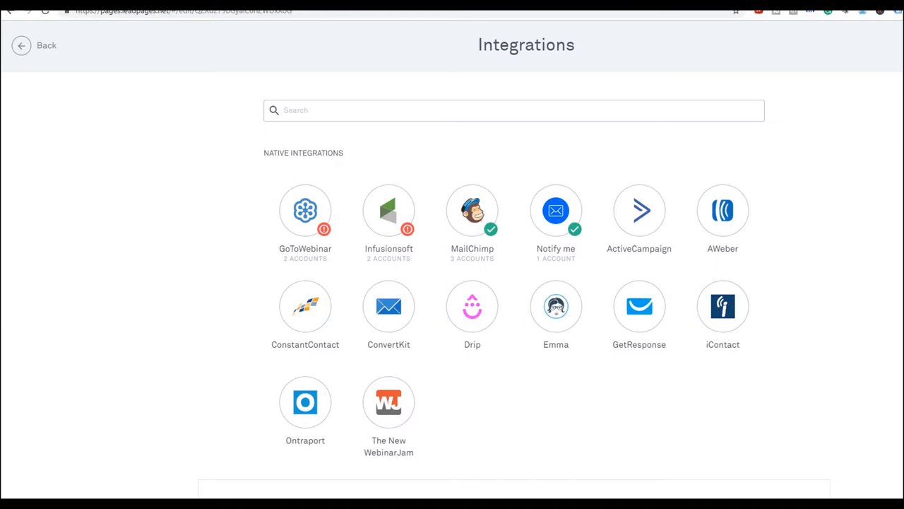
mouse_move(5, 55)
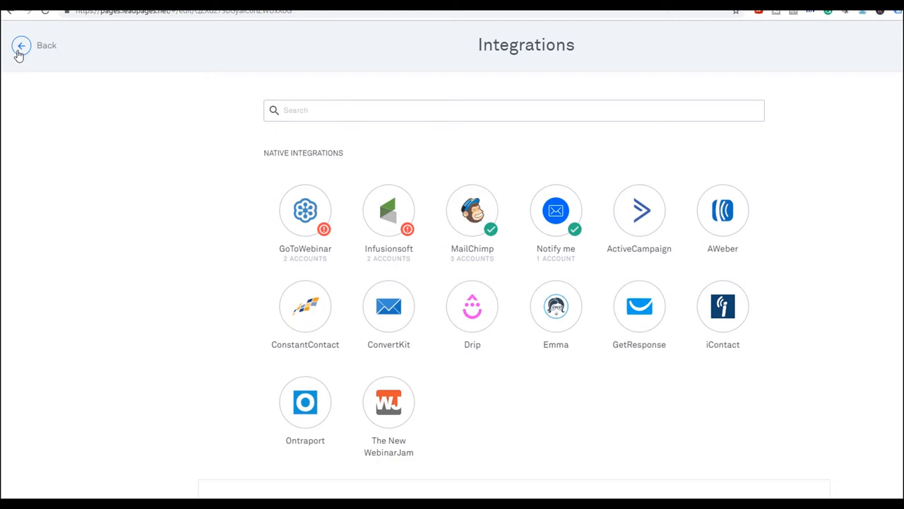
Step: Back in the form editor, advance through Fields to the form's post-submission Actions step
left_click(19, 45)
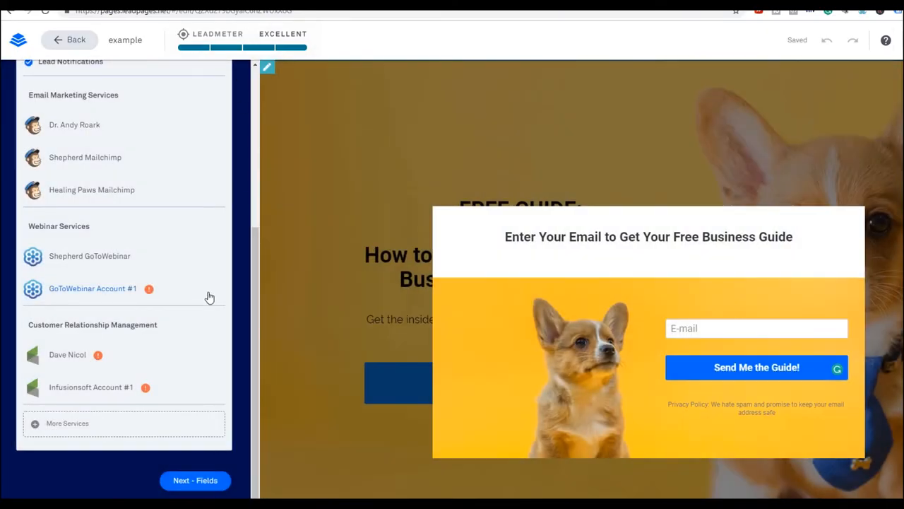
mouse_move(209, 465)
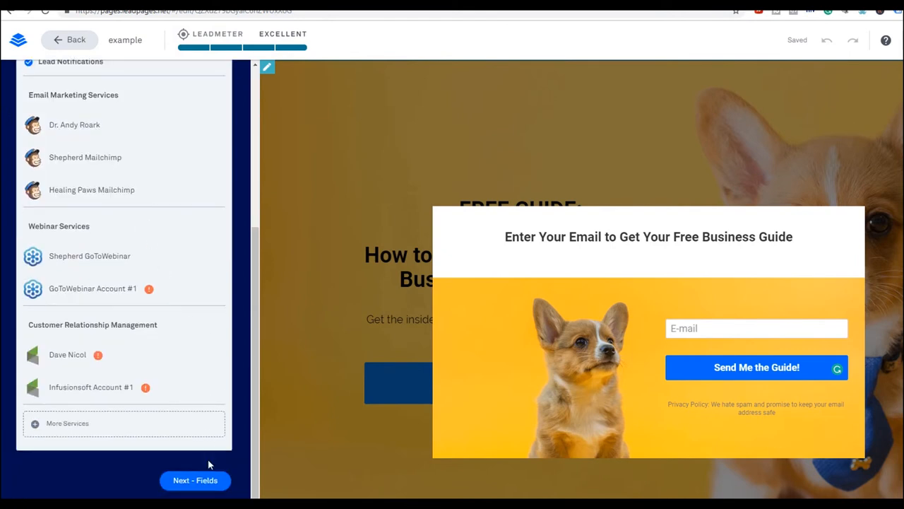
left_click(195, 480)
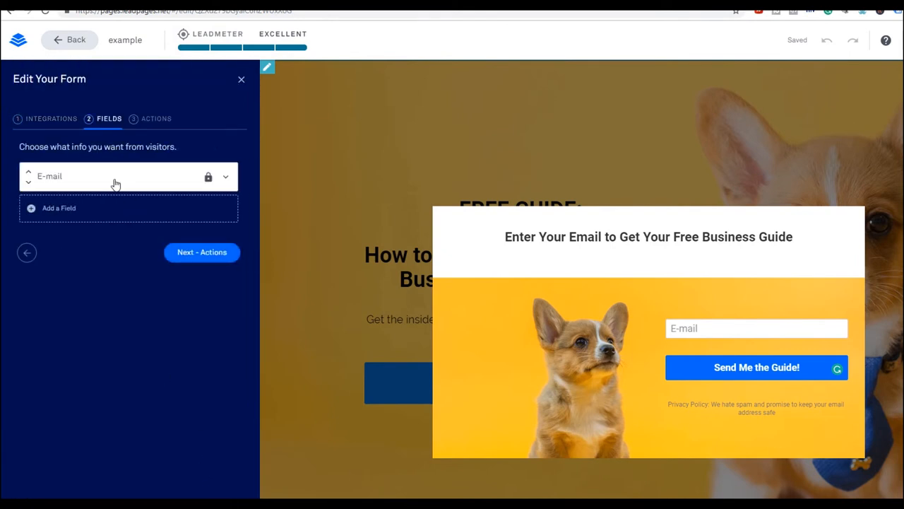
left_click(202, 251)
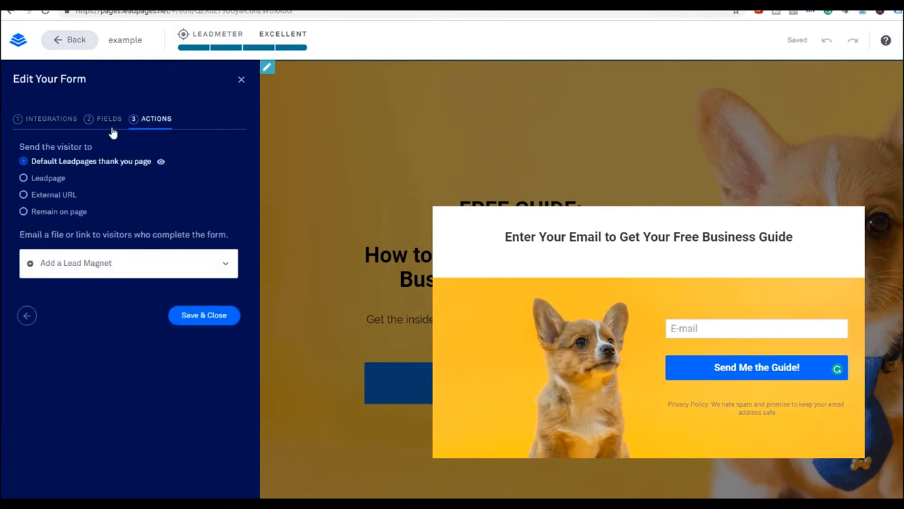
mouse_move(57, 206)
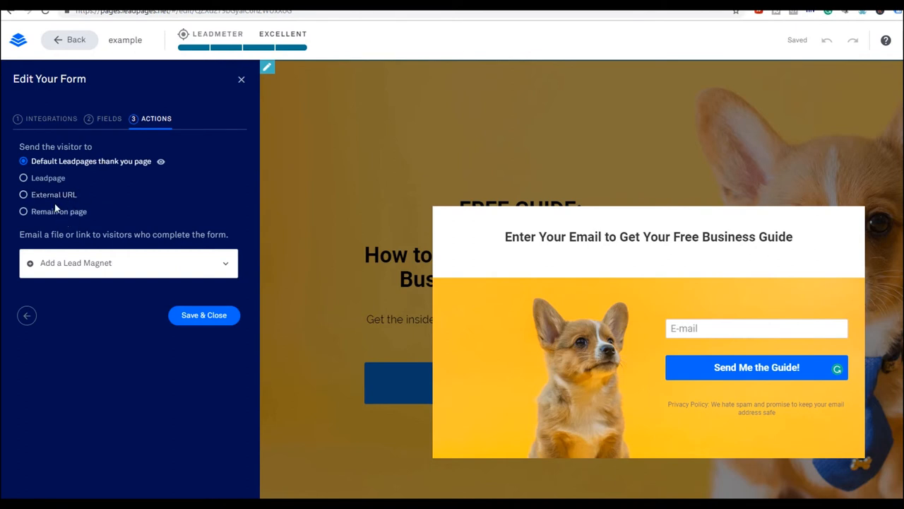
Step: Expand the Add a Lead Magnet dropdown to reveal the deliverable lead magnets
left_click(127, 263)
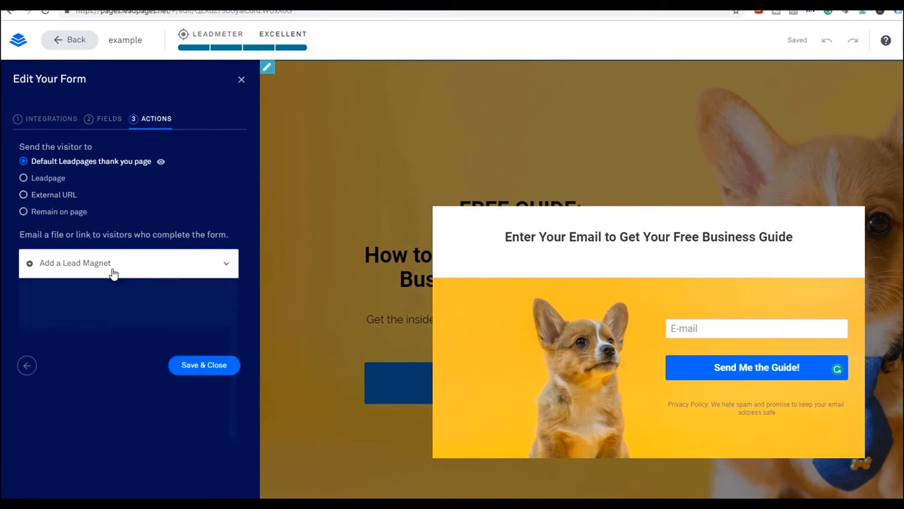
left_click(128, 263)
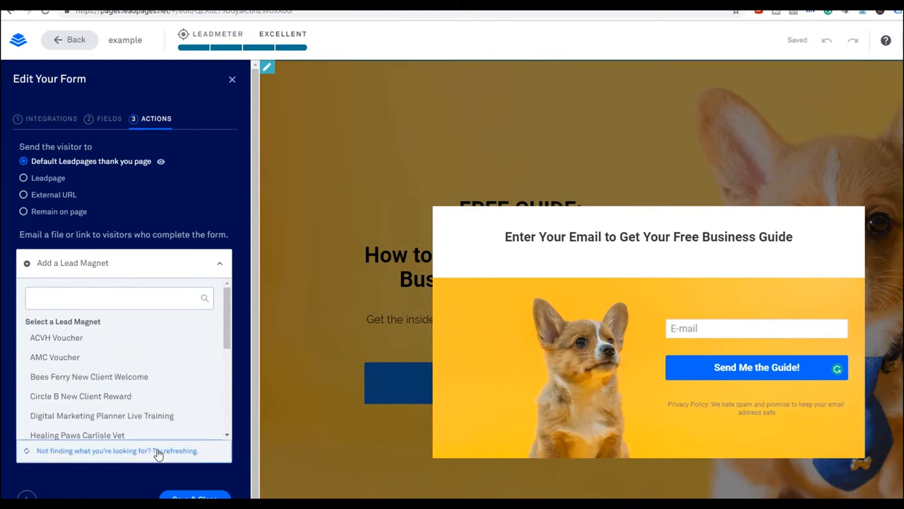
scroll("down", 3)
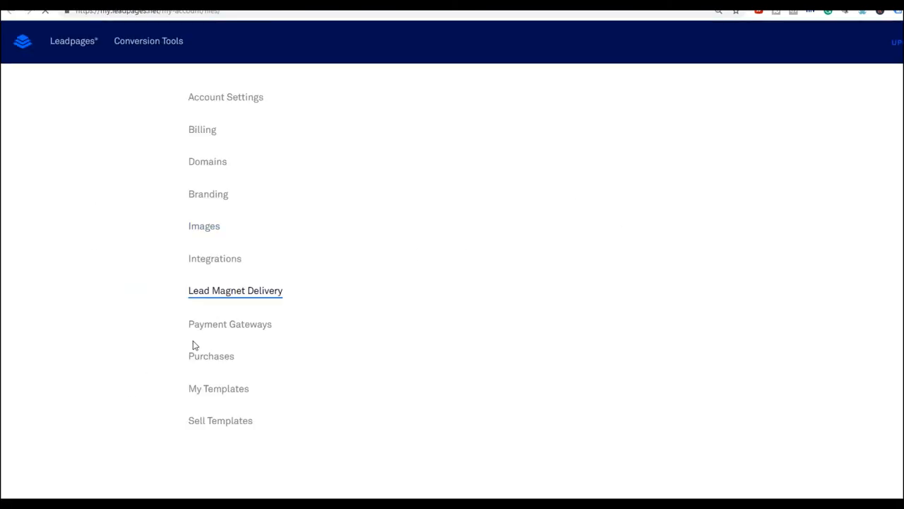
Step: Show the Lead Magnet Delivery list with AMC Voucher, E-Book Download and Healing Paws Carlisle Vet
left_click(234, 291)
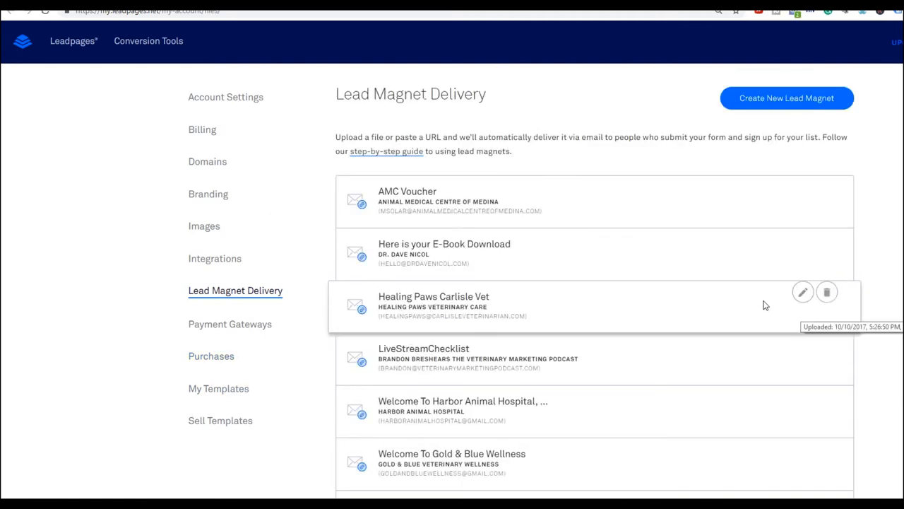
mouse_move(465, 205)
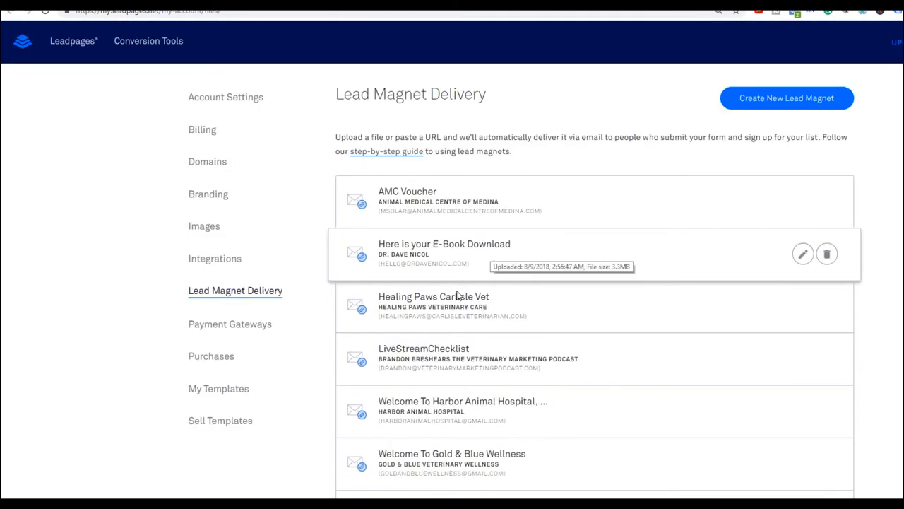
mouse_move(798, 114)
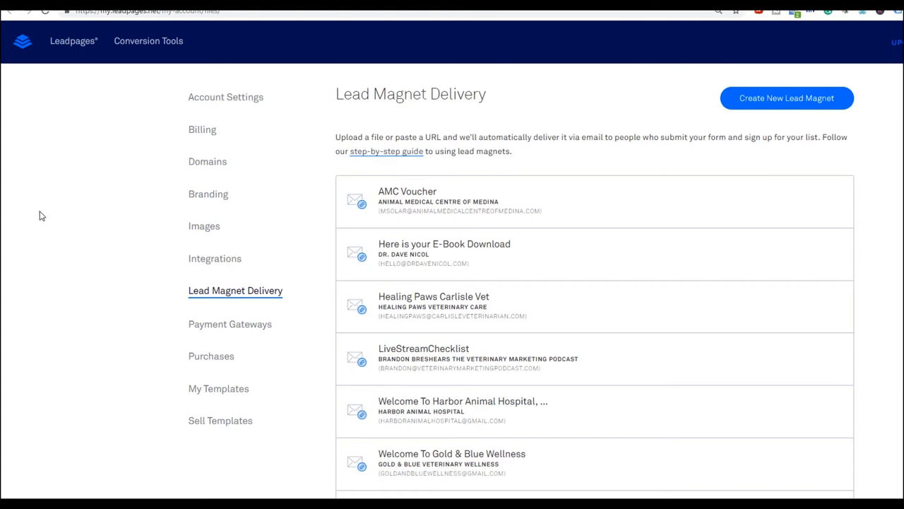
mouse_move(410, 286)
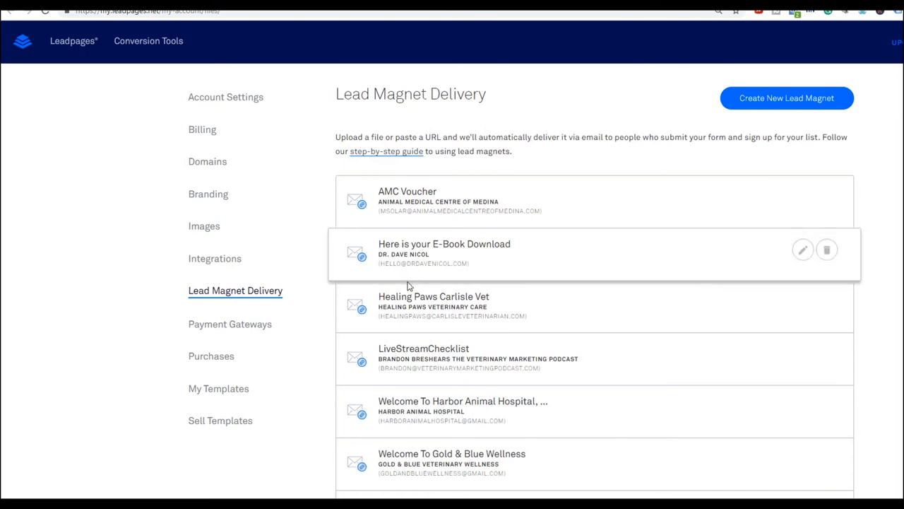
mouse_move(346, 350)
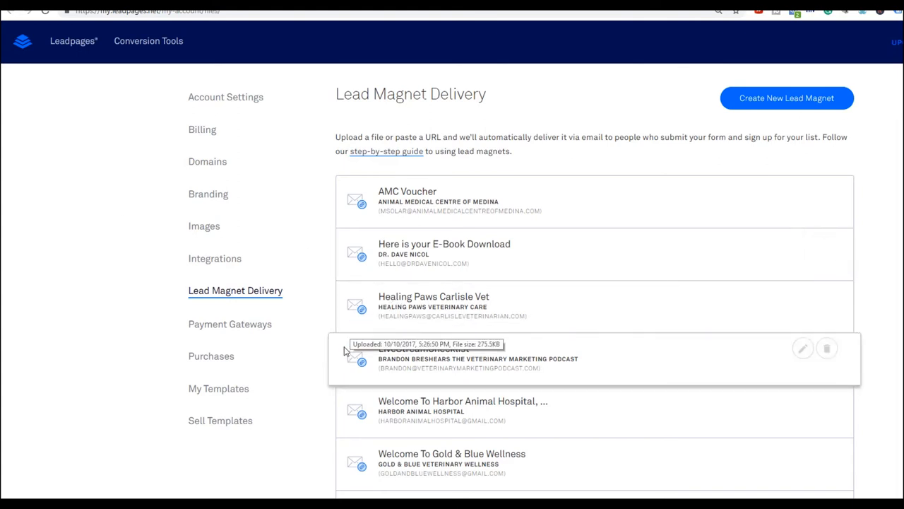